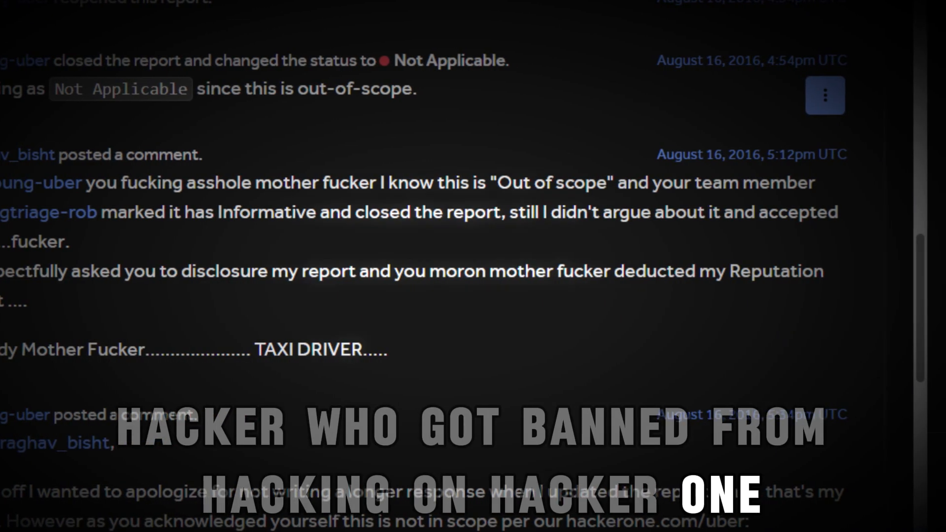
Bring up Uber report #156098, 'XSS At pages.et.uber.com', at its title and vulnerable domain
{"action": "scroll", "scroll_direction": "down", "scroll_amount": 3}
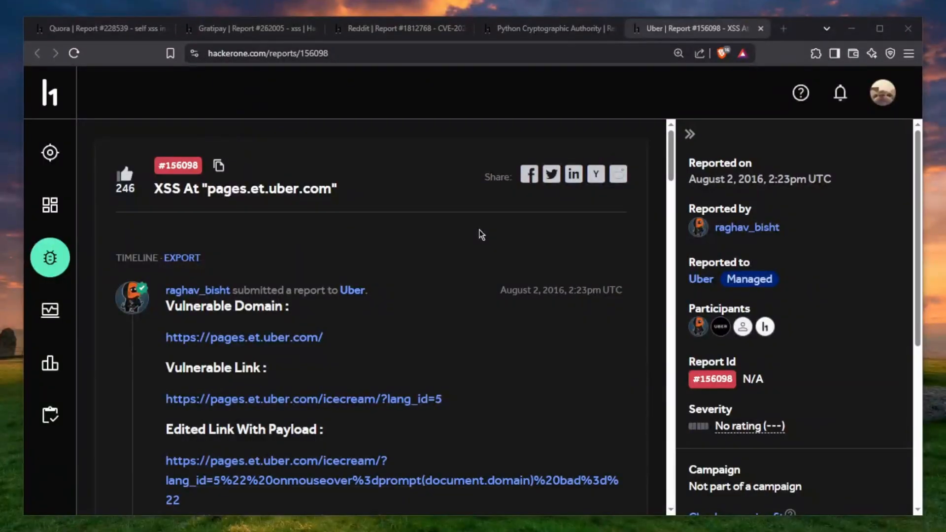
Read the vulnerable link, domain payload and attachments down to Uber's Informative closure comment
{"action": "double_click", "coordinate": [227, 189]}
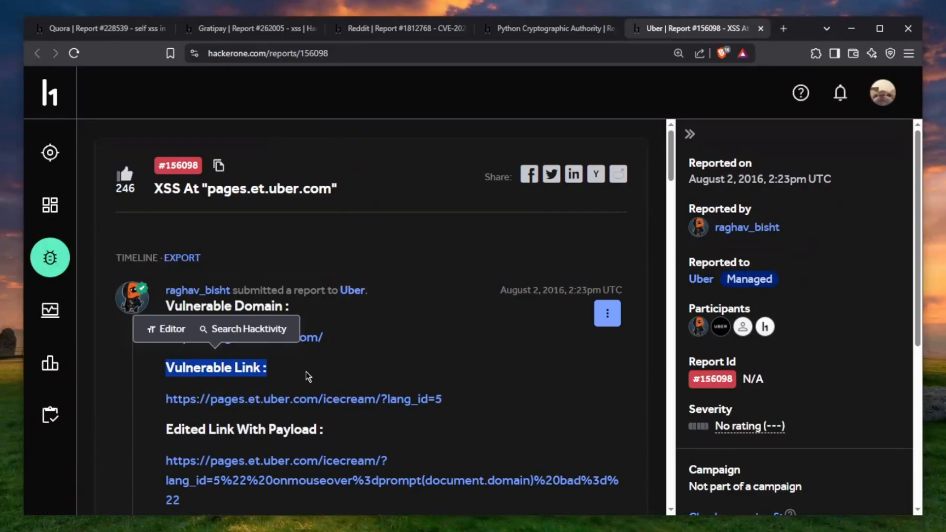
{"action": "scroll", "scroll_direction": "down", "scroll_amount": 3}
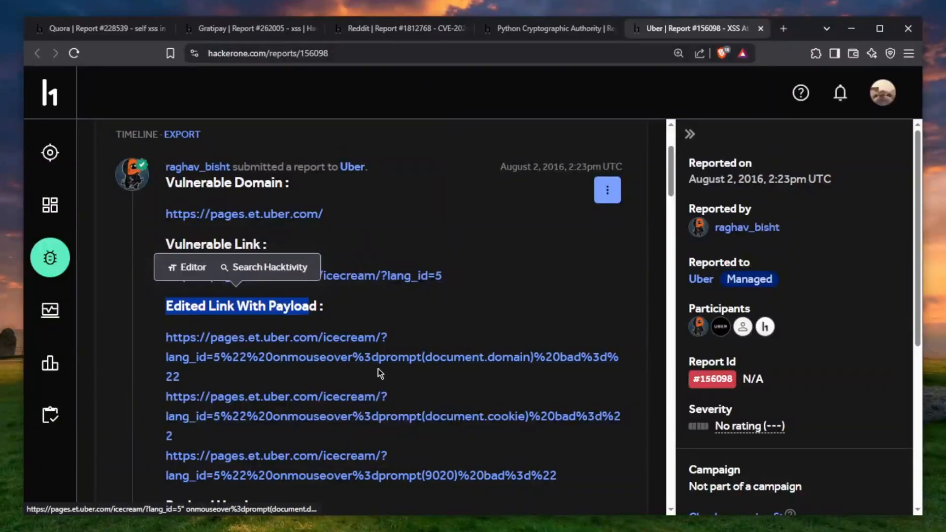
{"action": "scroll", "scroll_direction": "down", "scroll_amount": 3}
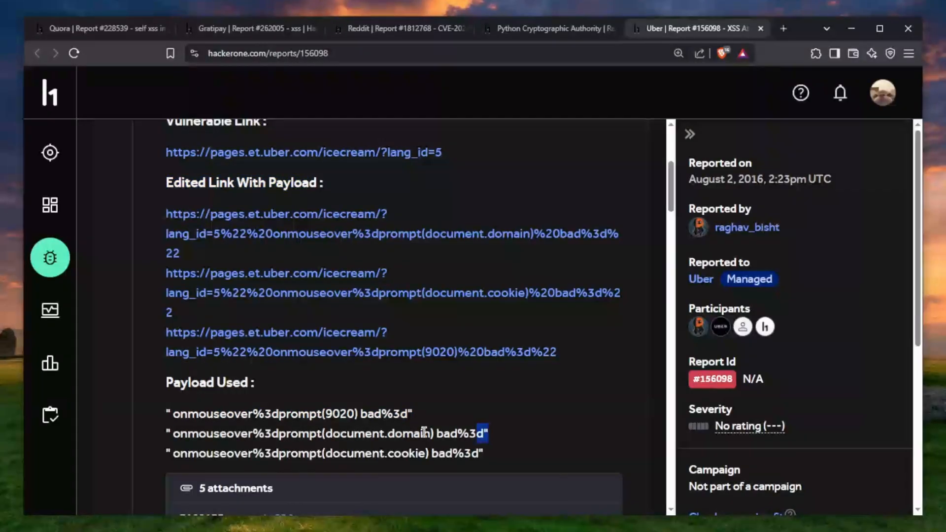
{"action": "double_click", "coordinate": [329, 433]}
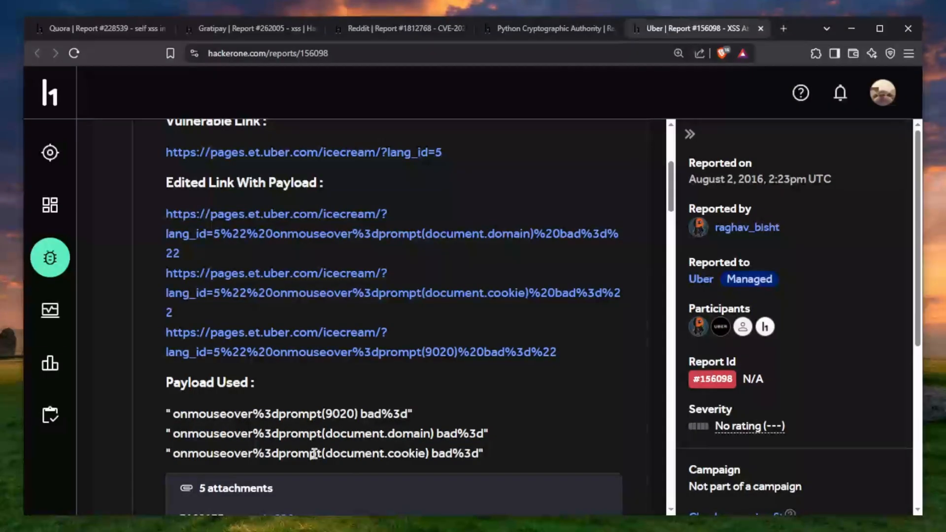
{"action": "double_click", "coordinate": [291, 433]}
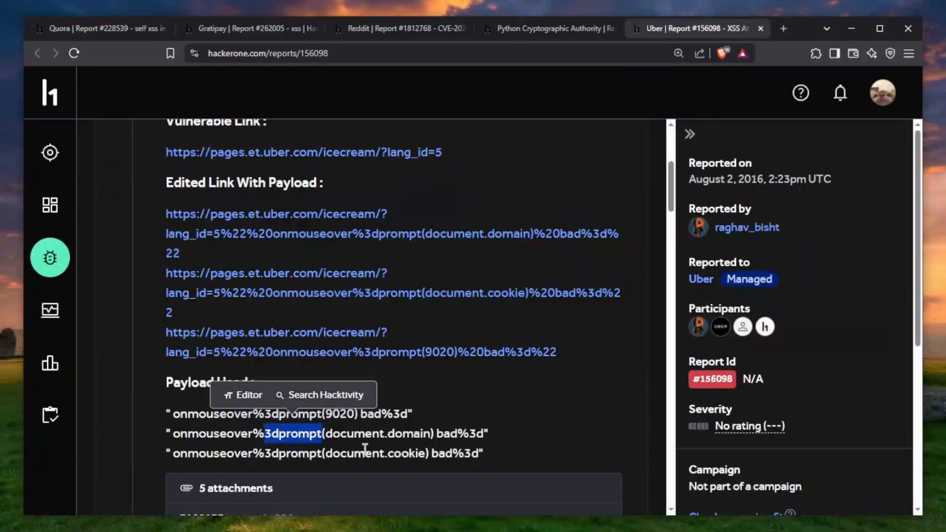
{"action": "scroll", "scroll_direction": "down", "scroll_amount": 3}
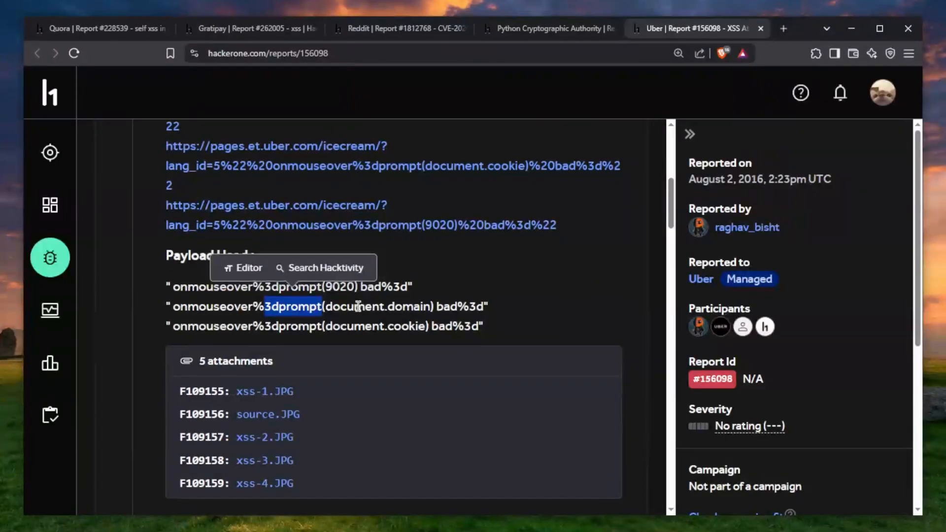
{"action": "scroll", "scroll_direction": "down", "scroll_amount": 3}
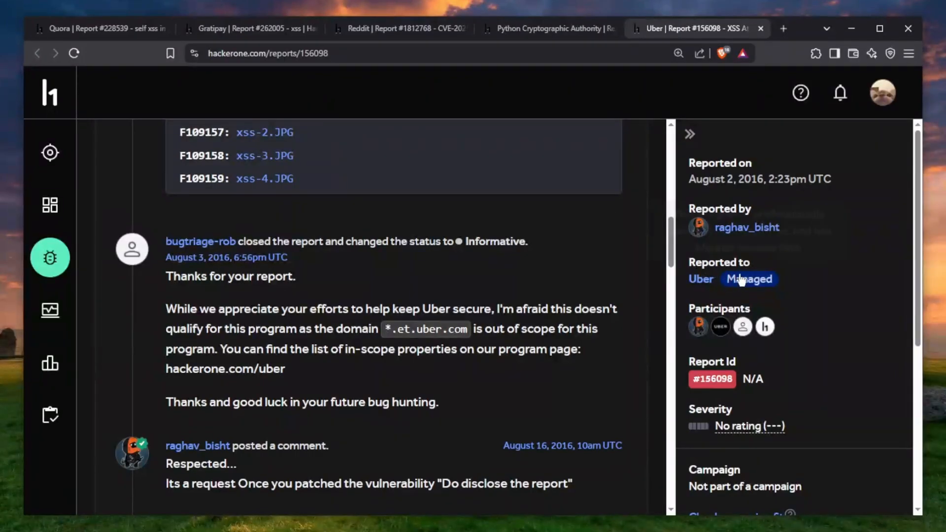
{"action": "mouse_move", "coordinate": [651, 290]}
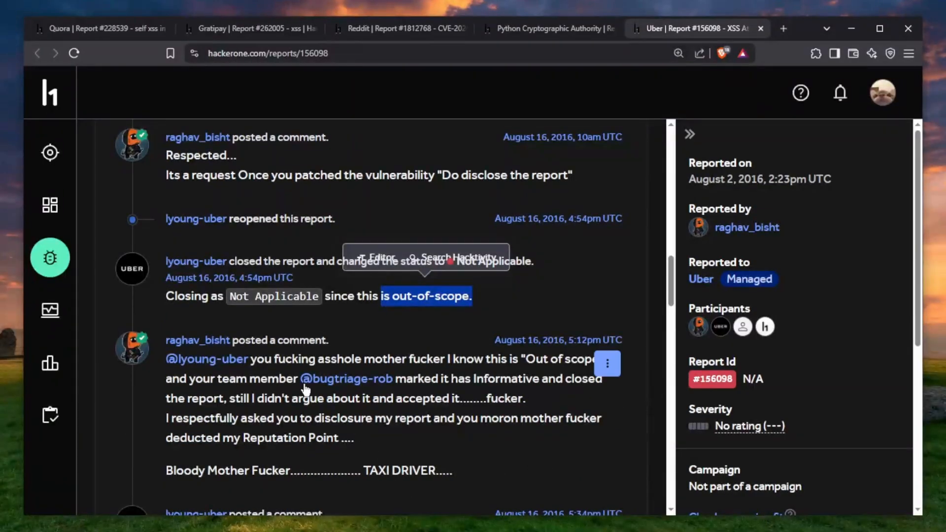
Highlight 'and your team' and 'deducted my Reputation Point' in the reporter's abusive reply
{"action": "double_click", "coordinate": [330, 358]}
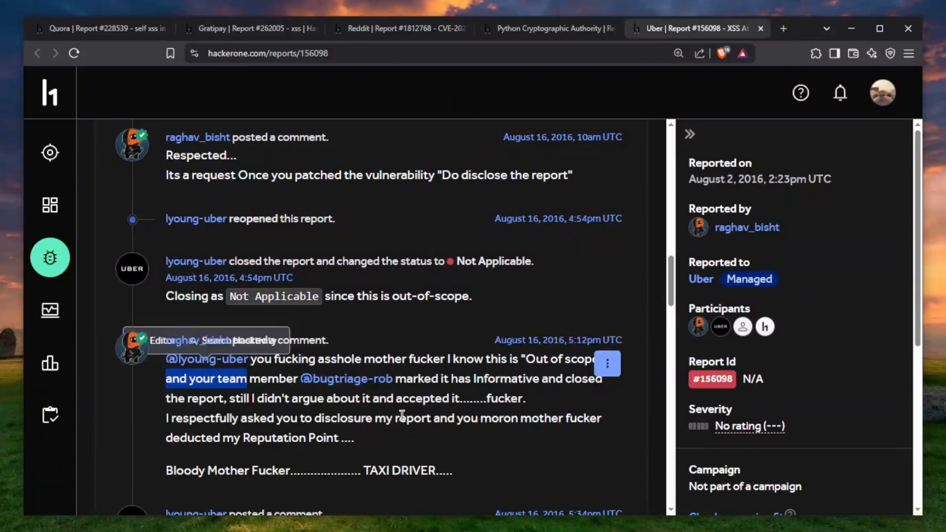
{"action": "double_click", "coordinate": [419, 378]}
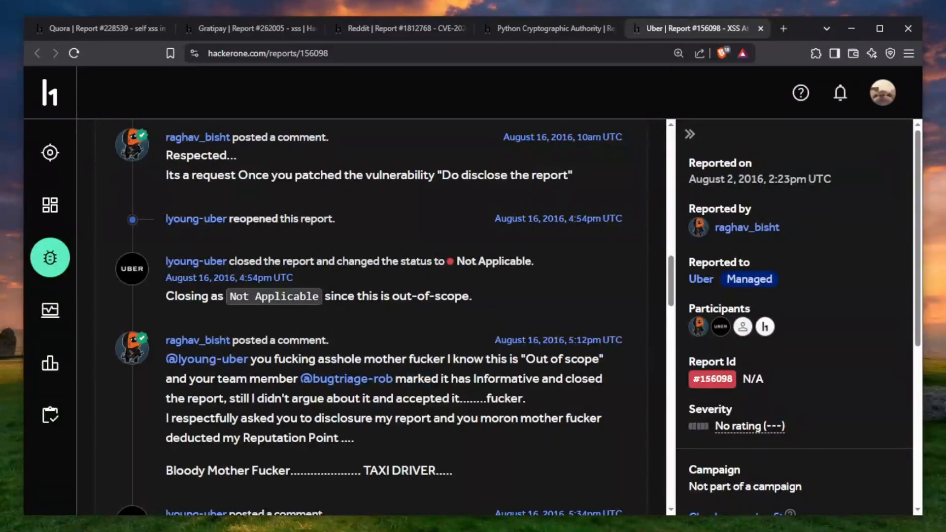
{"action": "double_click", "coordinate": [241, 398]}
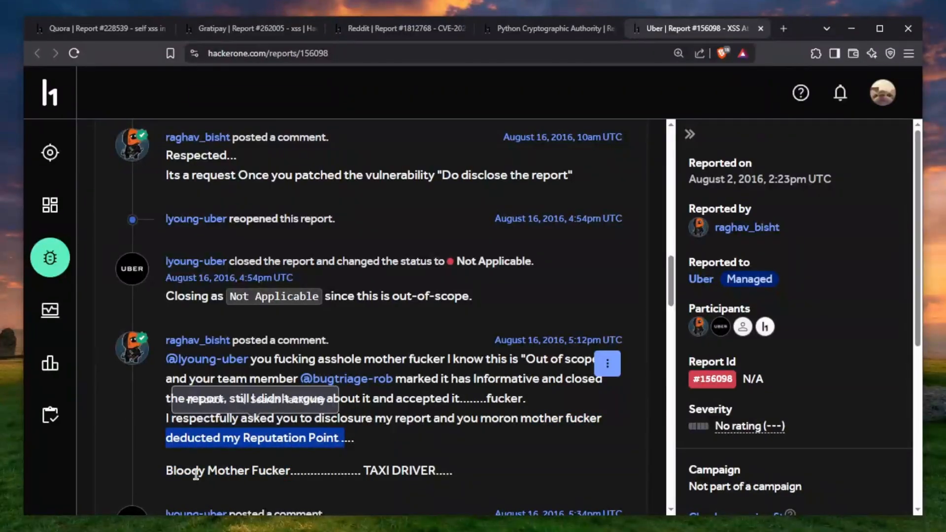
{"action": "scroll", "scroll_direction": "down", "scroll_amount": 3}
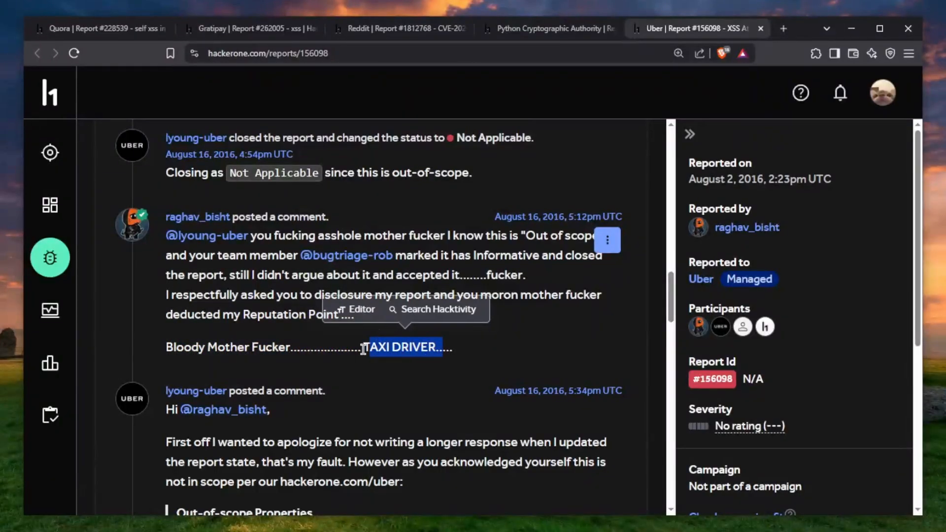
{"action": "scroll", "scroll_direction": "down", "scroll_amount": 3}
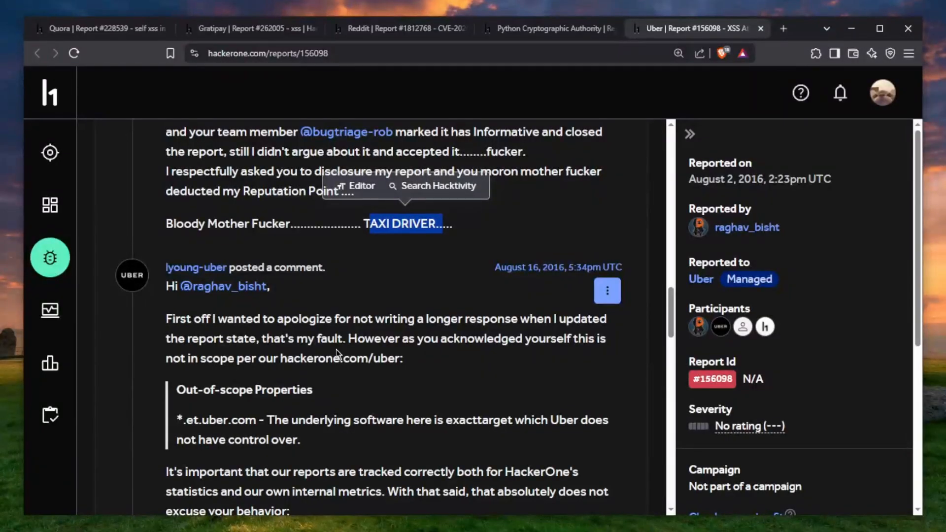
Highlight the staff reply's sentence warning that further abuse will result in a program ban
{"action": "scroll", "scroll_direction": "down", "scroll_amount": 3}
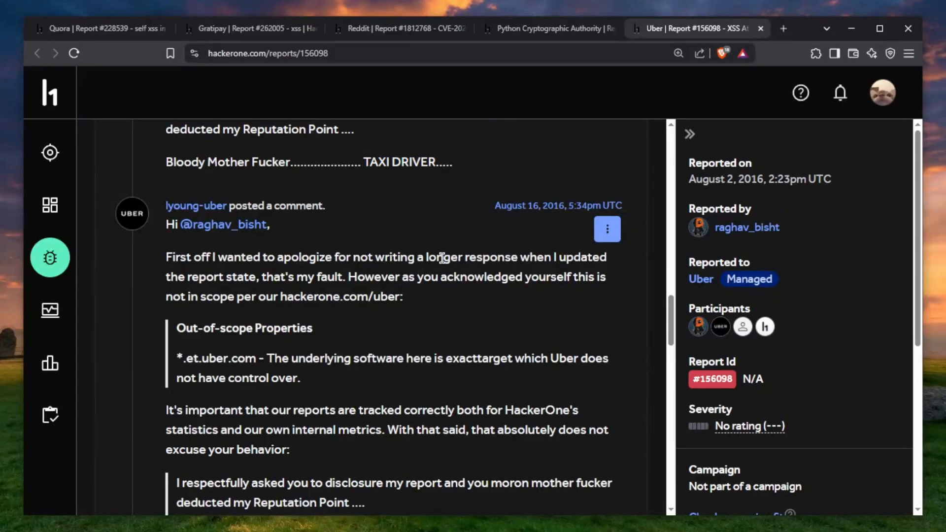
{"action": "double_click", "coordinate": [305, 276]}
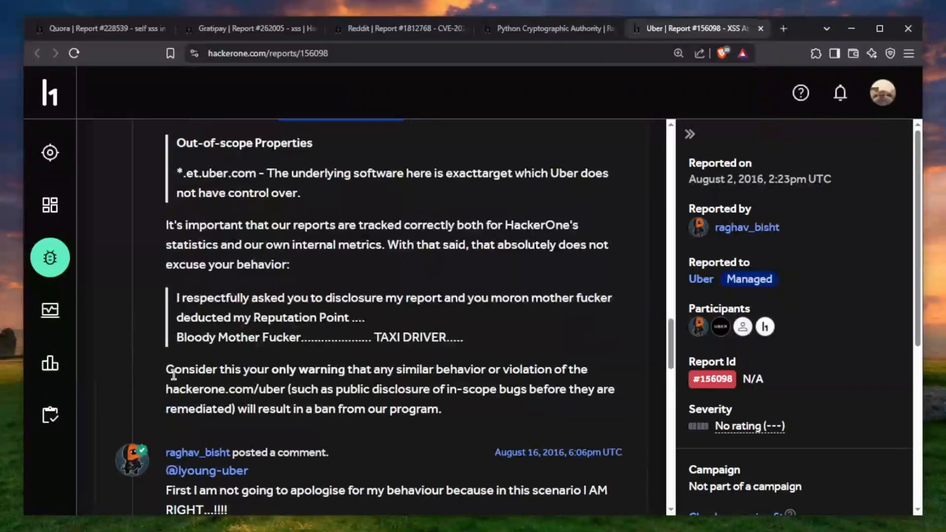
{"action": "left_click_drag", "start_coordinate": [166, 369], "coordinate": [265, 369]}
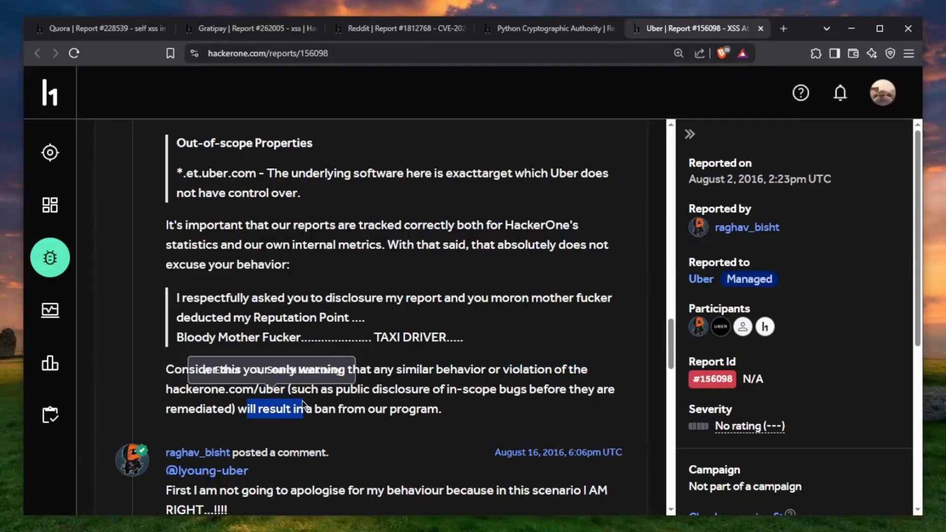
{"action": "scroll", "scroll_direction": "down", "scroll_amount": 3}
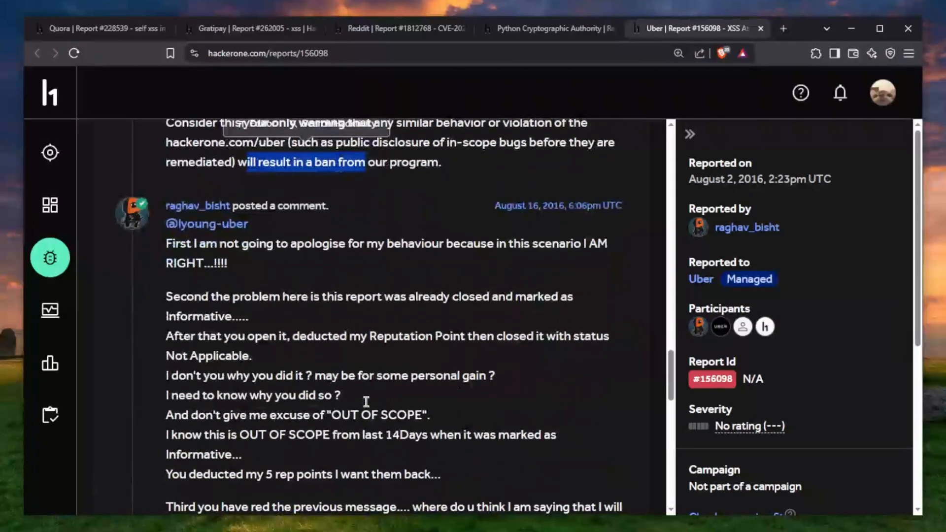
Read and select the reporter's unapologetic 6:06pm reply demanding his reputation points back
{"action": "scroll", "scroll_direction": "down", "scroll_amount": 3}
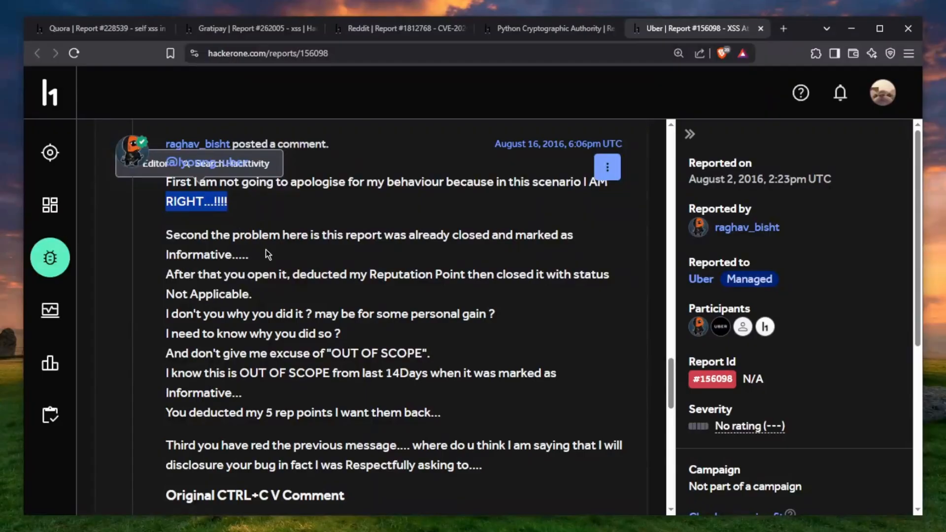
{"action": "mouse_move", "coordinate": [234, 234]}
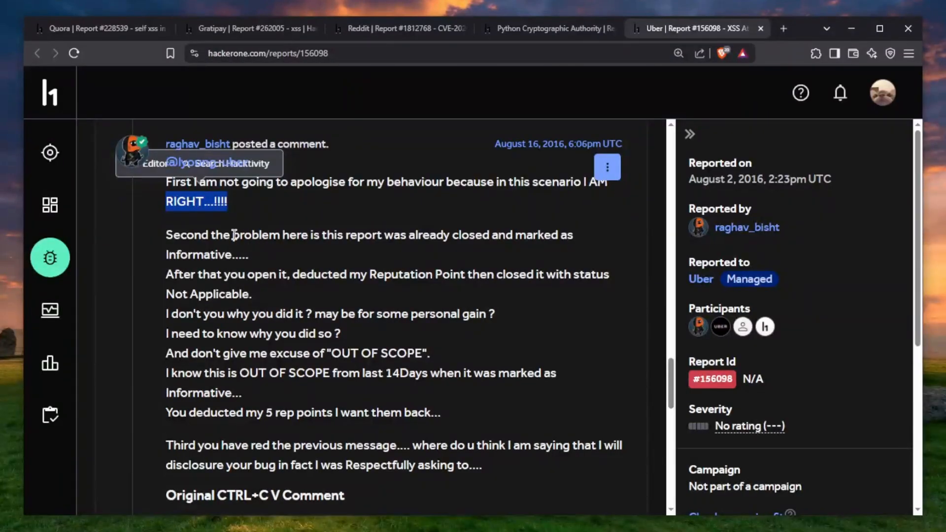
{"action": "left_click_drag", "start_coordinate": [232, 235], "coordinate": [405, 234]}
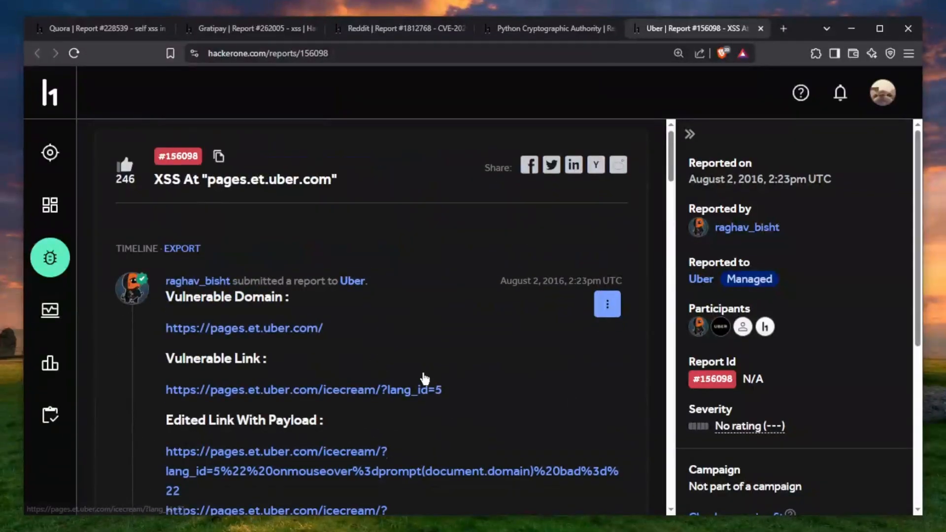
Scroll past the reporter's complaints to HackerOne Support's comment on abusive behavior and the ban
{"action": "scroll", "scroll_direction": "down", "scroll_amount": 3}
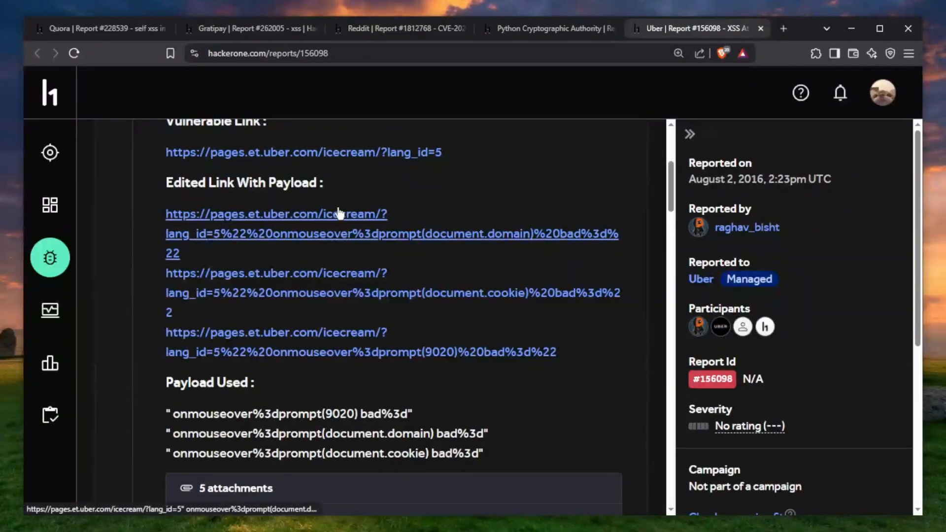
{"action": "mouse_move", "coordinate": [344, 237]}
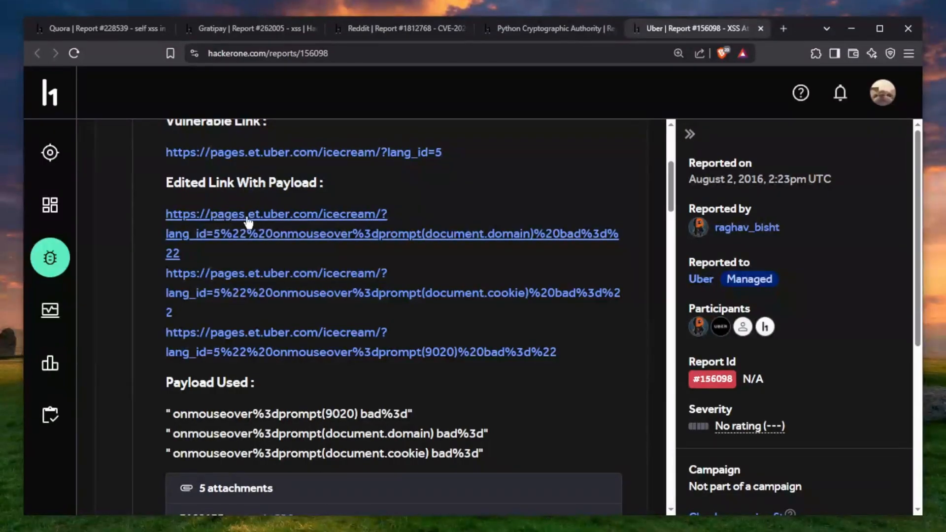
{"action": "scroll", "scroll_direction": "down", "scroll_amount": 3}
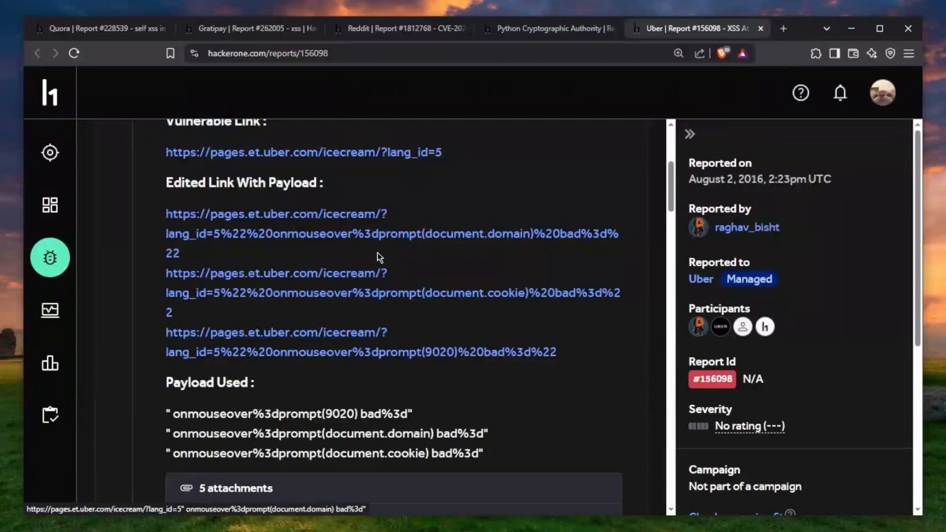
{"action": "scroll", "scroll_direction": "down", "scroll_amount": 3}
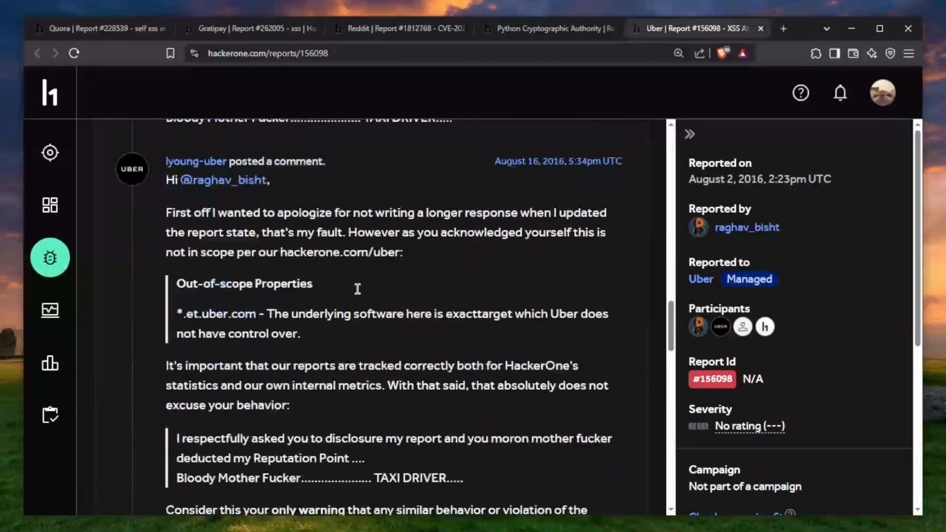
{"action": "scroll", "scroll_direction": "down", "scroll_amount": 3}
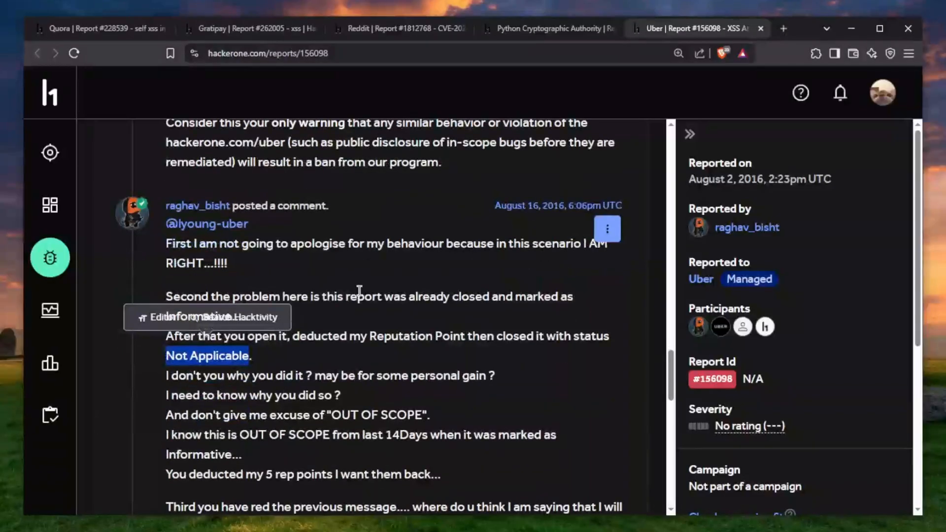
{"action": "scroll", "scroll_direction": "down", "scroll_amount": 3}
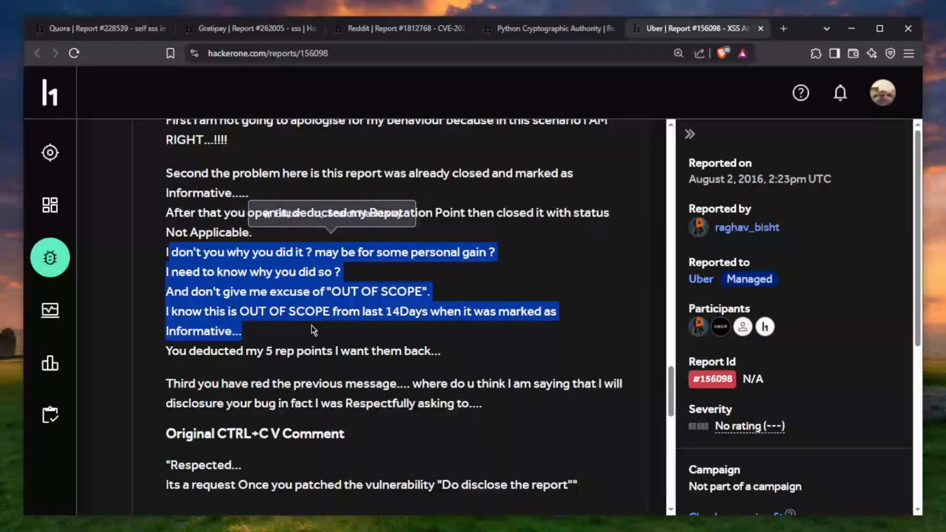
{"action": "mouse_move", "coordinate": [282, 343]}
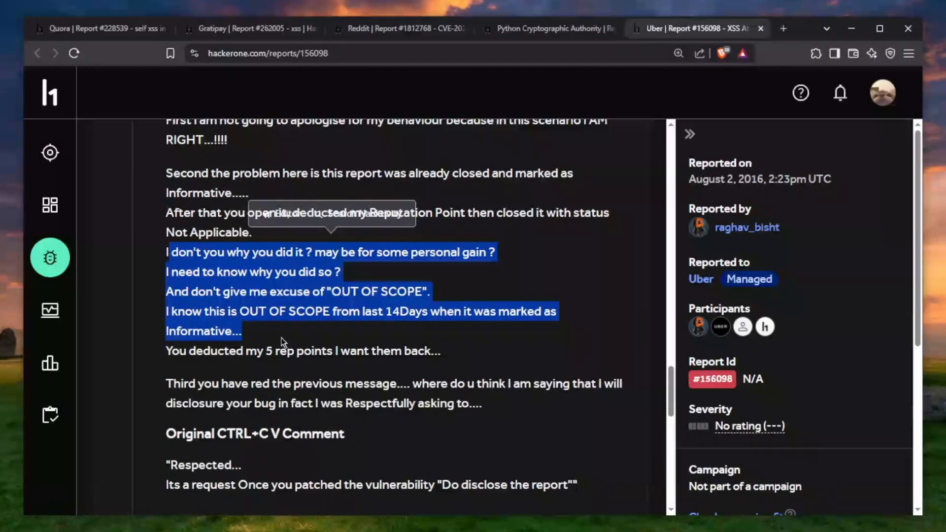
{"action": "scroll", "scroll_direction": "down", "scroll_amount": 3}
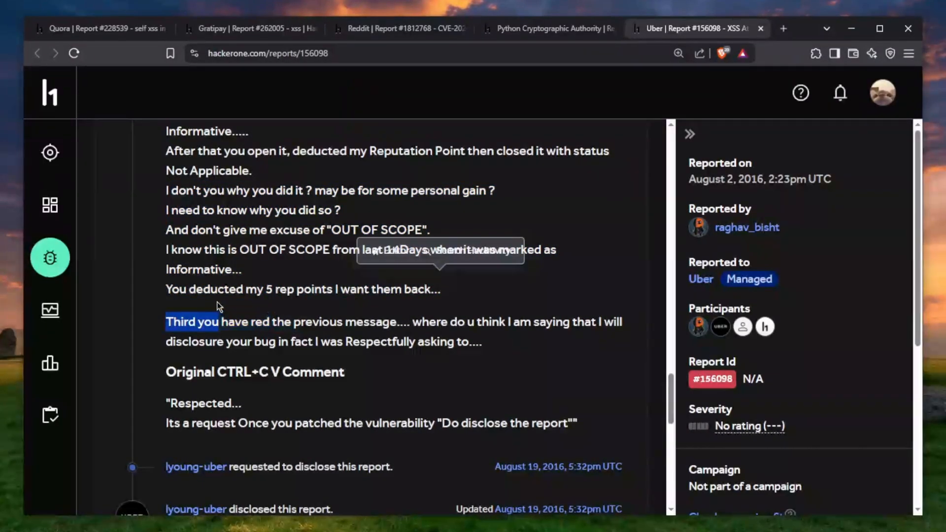
{"action": "scroll", "scroll_direction": "down", "scroll_amount": 3}
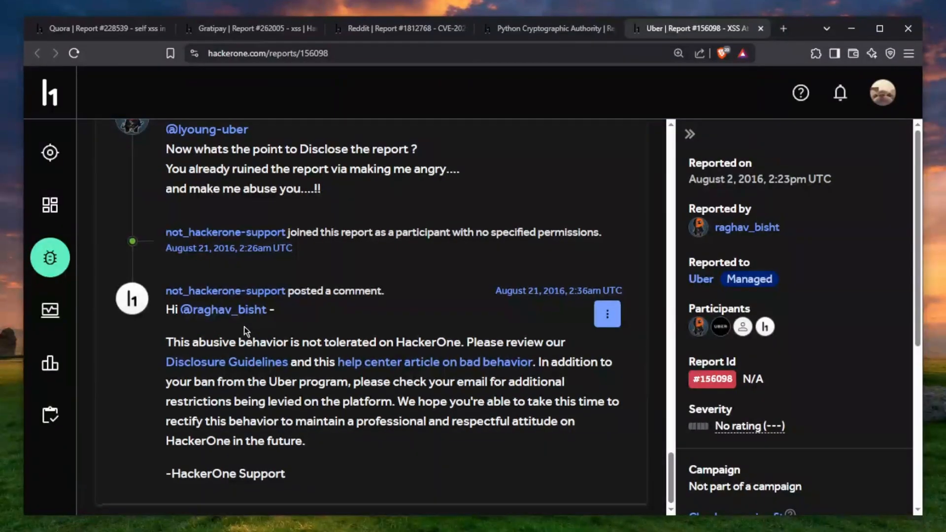
Highlight a support-comment phrase, then go to Python Cryptographic Authority report #472543
{"action": "double_click", "coordinate": [254, 342]}
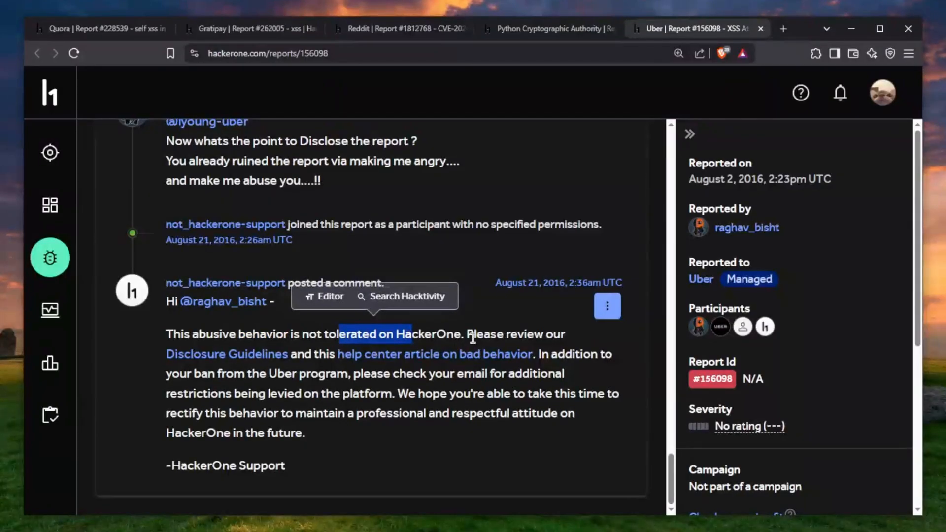
{"action": "mouse_move", "coordinate": [290, 356]}
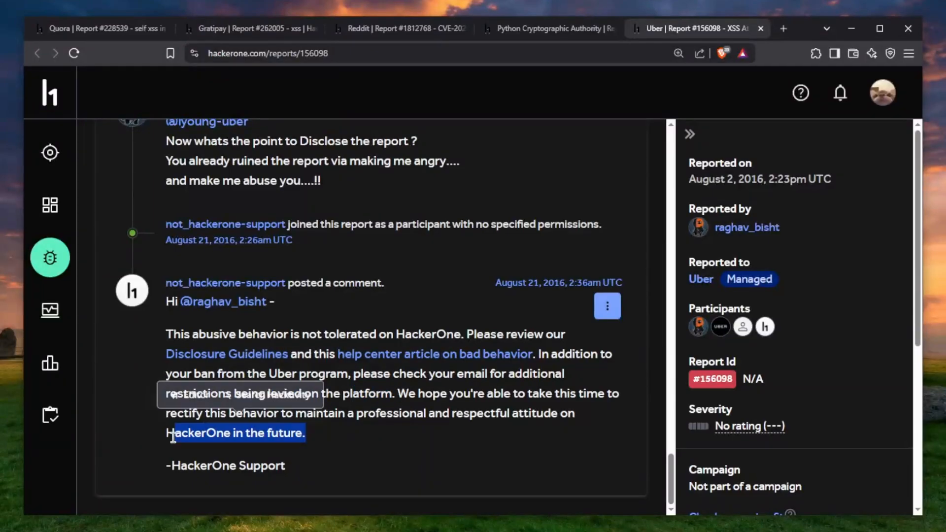
{"action": "scroll", "scroll_direction": "up", "scroll_amount": 3}
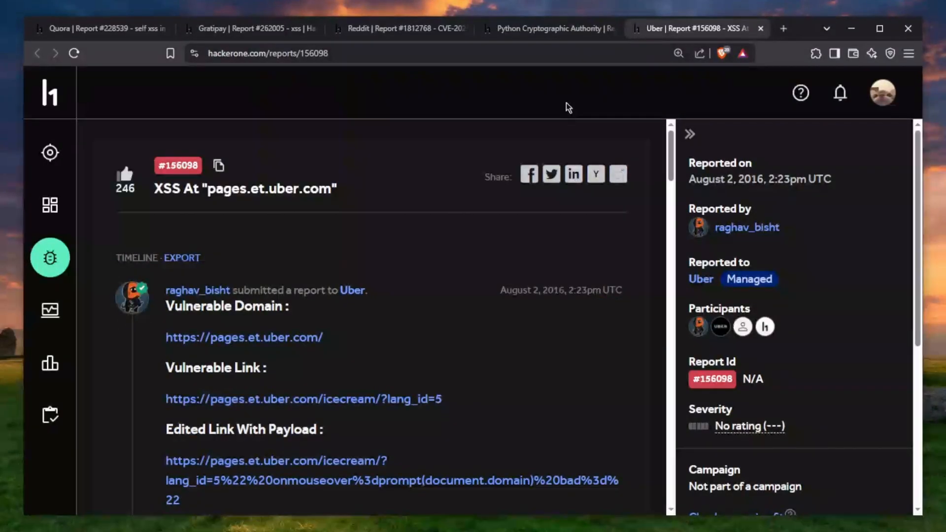
{"action": "left_click", "coordinate": [543, 28]}
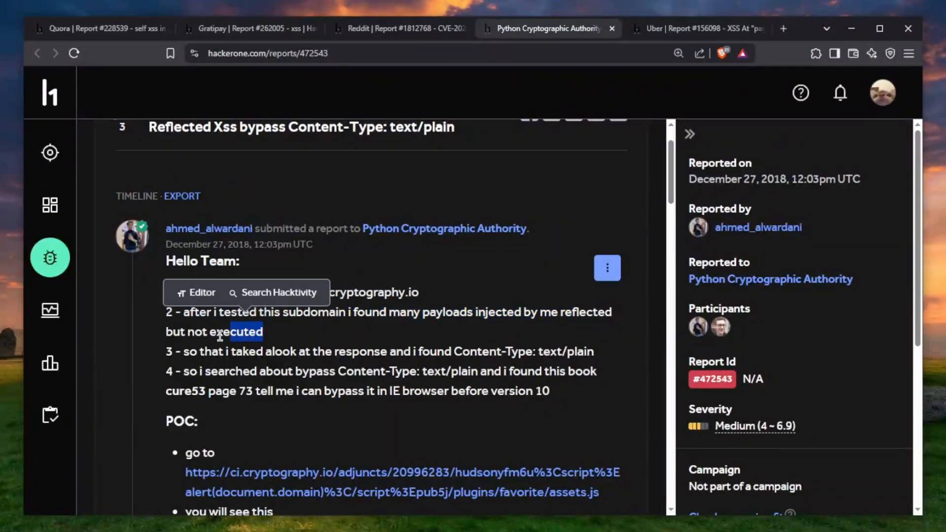
Highlight 'not executed' and a step word, then reach the 11.png screenshot
{"action": "left_click_drag", "start_coordinate": [263, 332], "coordinate": [188, 332]}
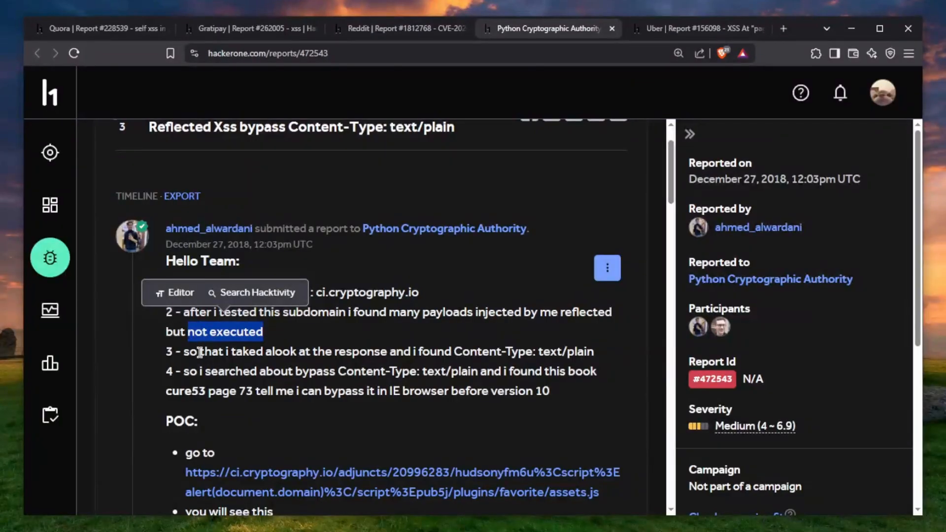
{"action": "double_click", "coordinate": [245, 351]}
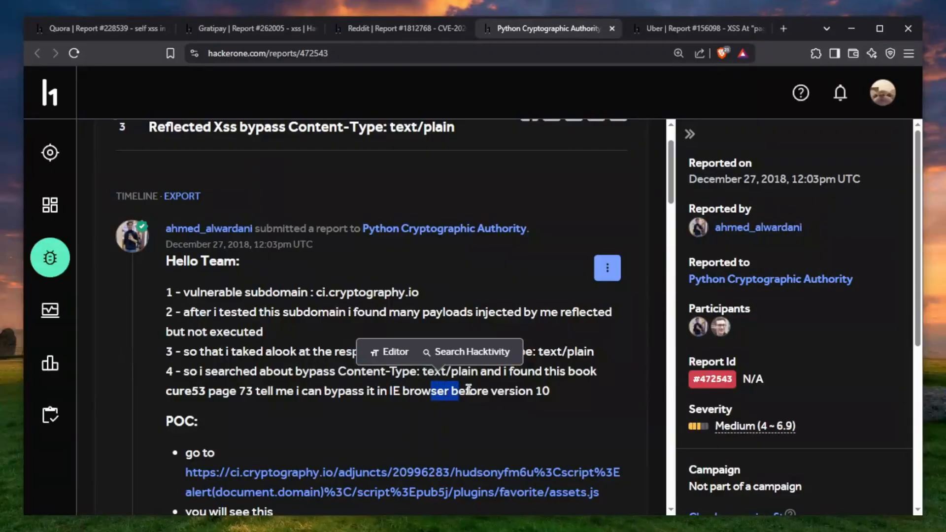
{"action": "scroll", "scroll_direction": "down", "scroll_amount": 3}
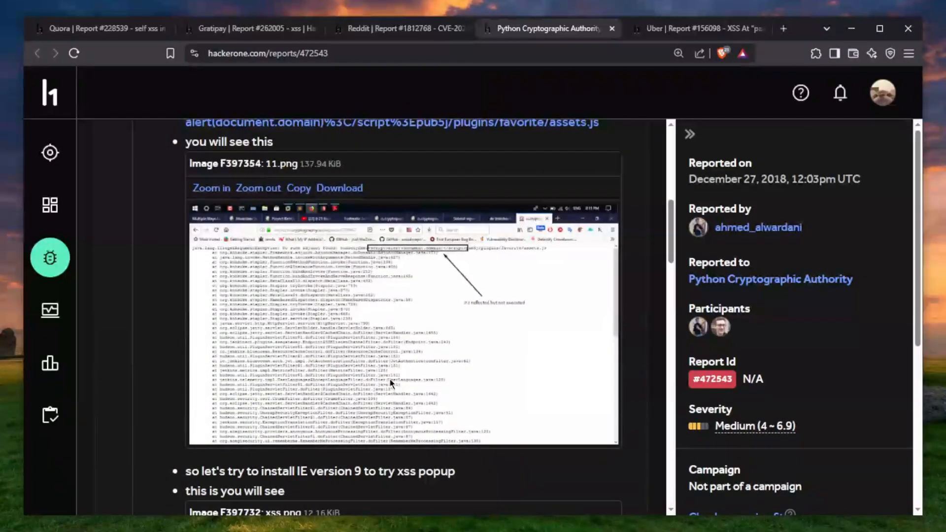
Highlight 'Edge' and the reporter's cannot-reproduce reply, reading on to the Not Applicable disclosure
{"action": "scroll", "scroll_direction": "down", "scroll_amount": 3}
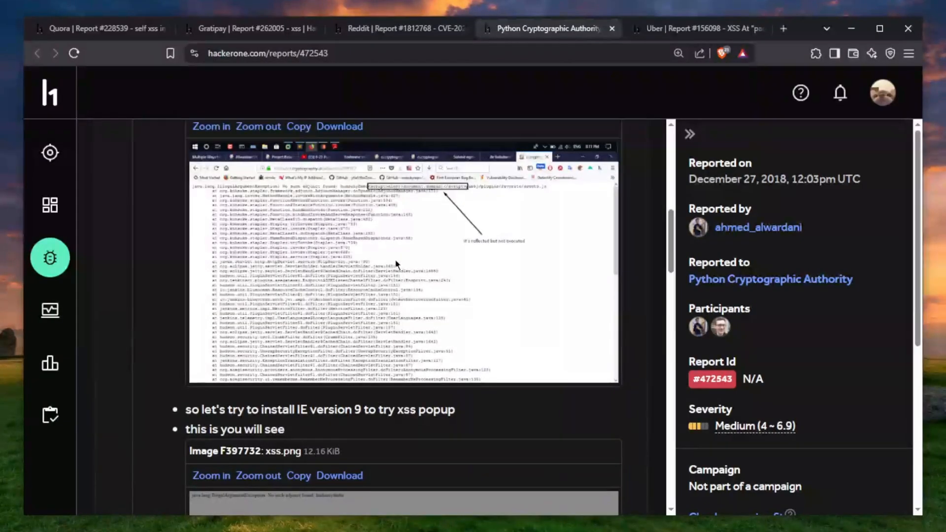
{"action": "scroll", "scroll_direction": "down", "scroll_amount": 3}
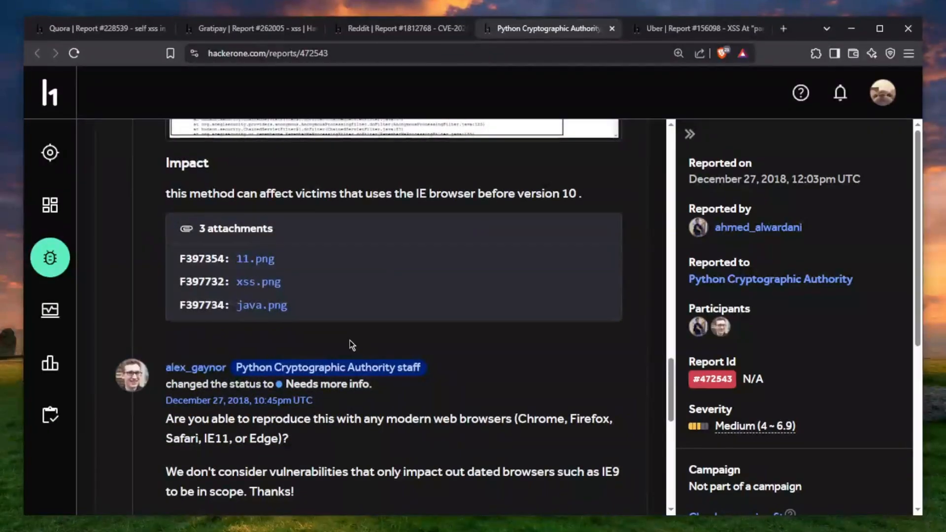
{"action": "scroll", "scroll_direction": "down", "scroll_amount": 3}
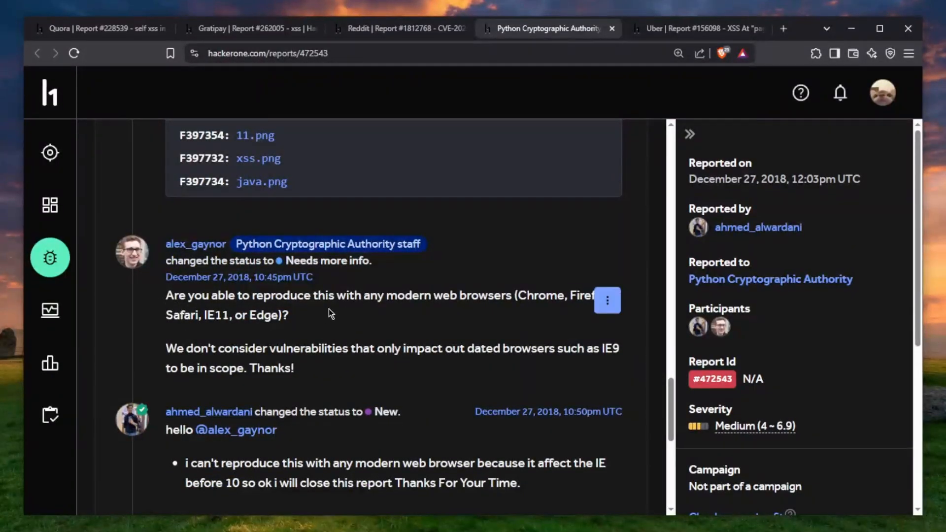
{"action": "mouse_move", "coordinate": [500, 344]}
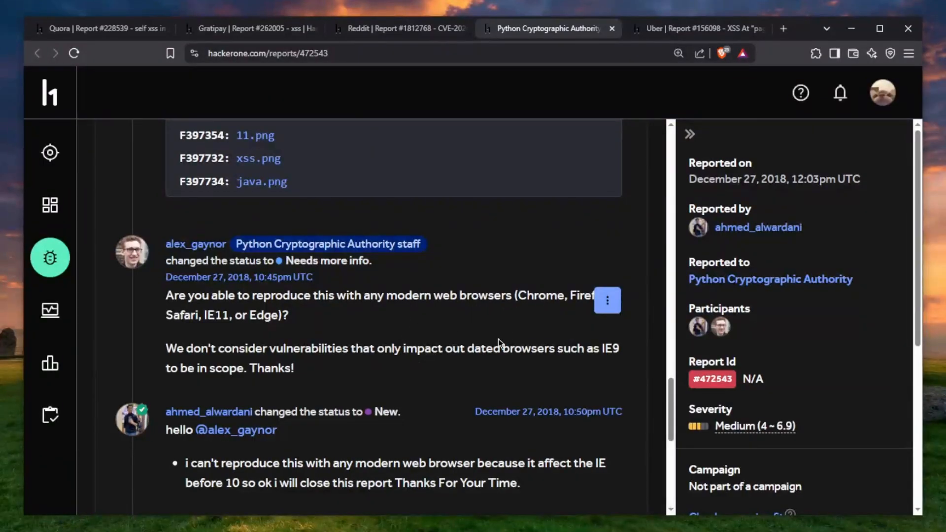
{"action": "double_click", "coordinate": [263, 315]}
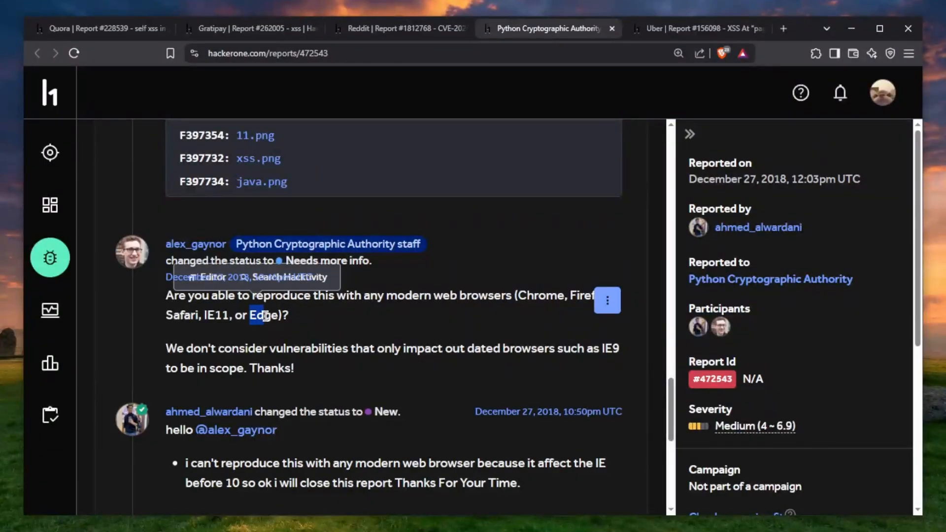
{"action": "scroll", "scroll_direction": "down", "scroll_amount": 3}
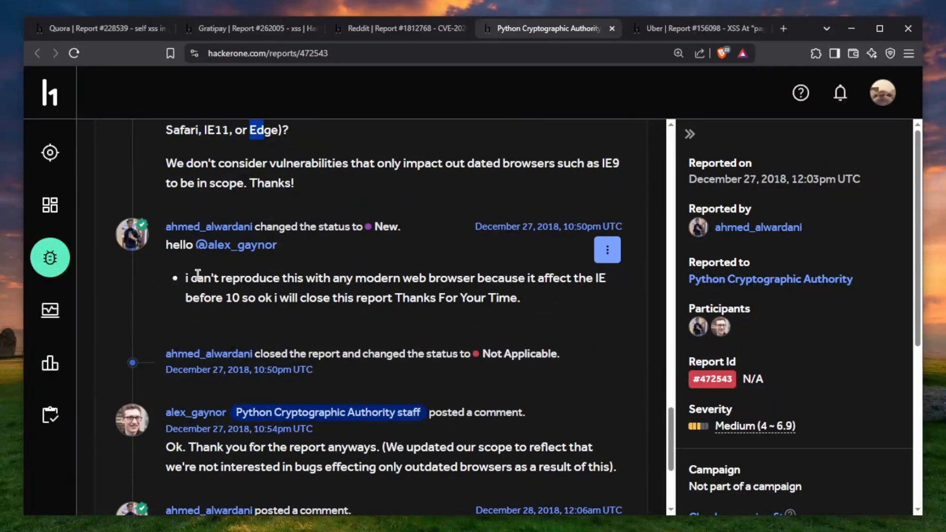
{"action": "left_click_drag", "start_coordinate": [185, 278], "coordinate": [498, 277]}
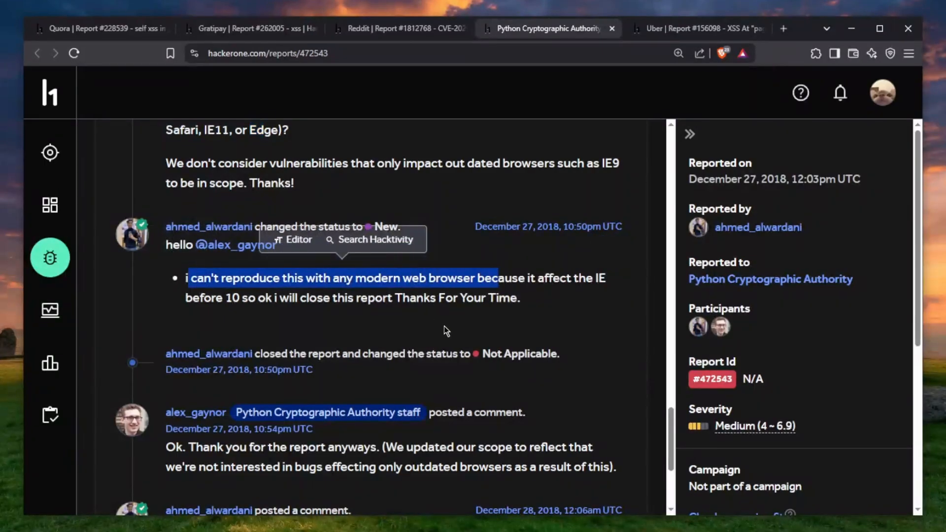
{"action": "mouse_move", "coordinate": [474, 368]}
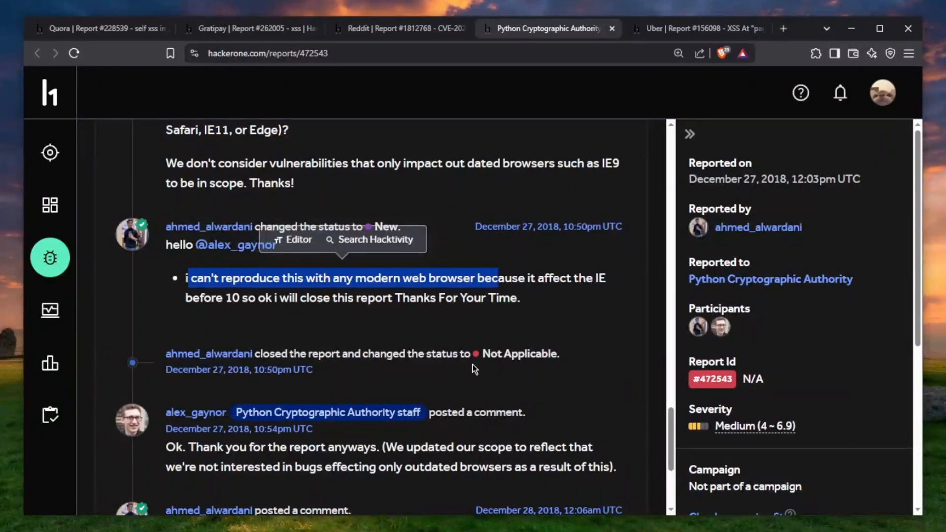
{"action": "scroll", "scroll_direction": "down", "scroll_amount": 3}
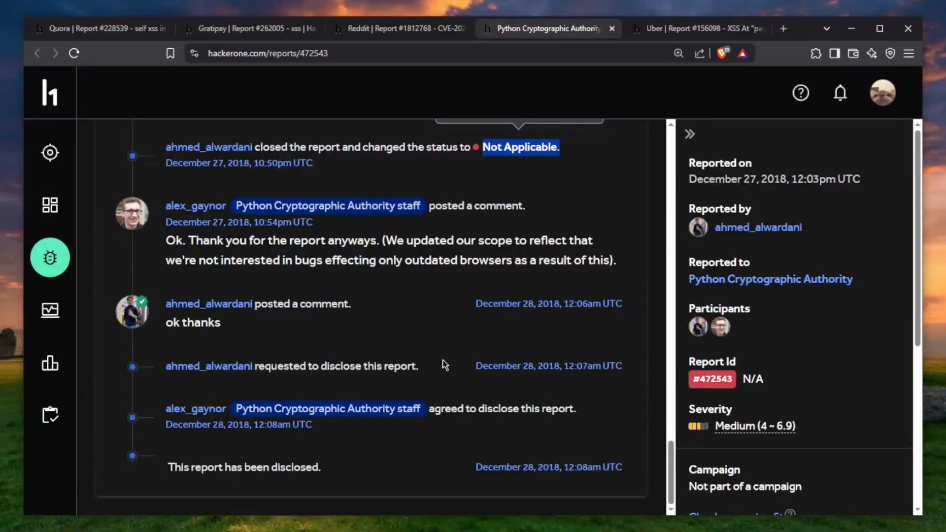
{"action": "mouse_move", "coordinate": [443, 356]}
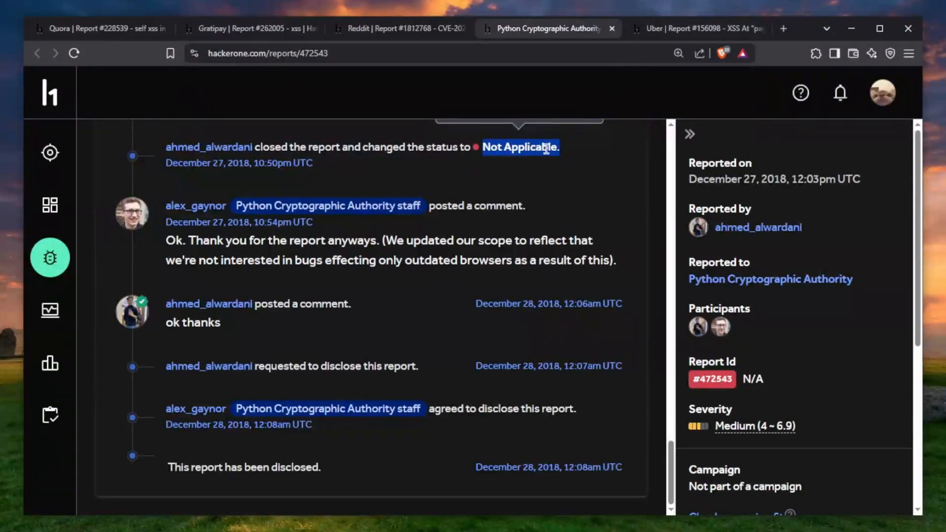
Open the Reddit CVE-2020-11022 report and highlight its proof-of-concept payload and Impact paragraph
{"action": "left_click", "coordinate": [398, 27]}
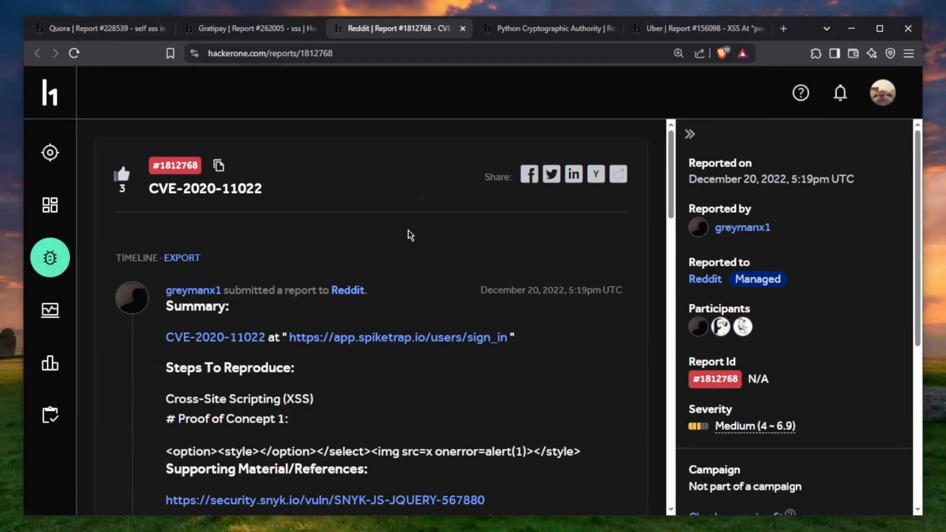
{"action": "scroll", "scroll_direction": "down", "scroll_amount": 3}
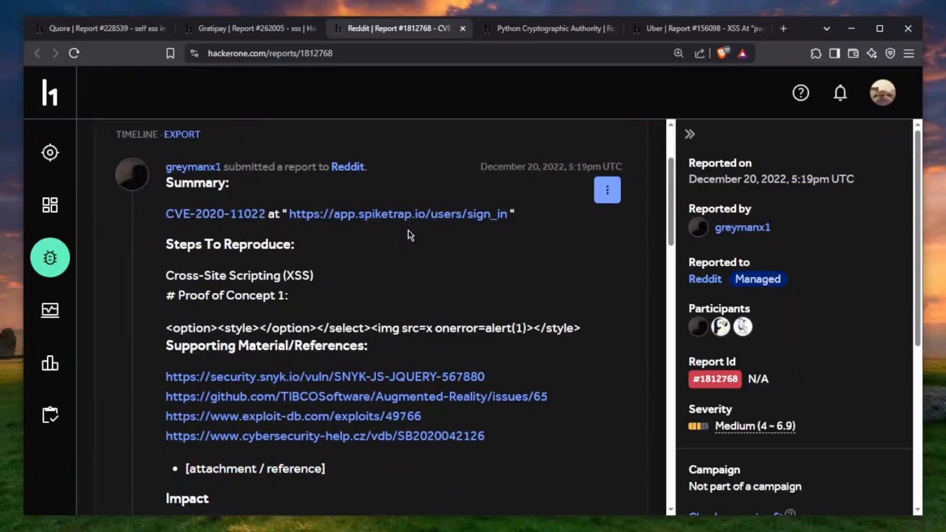
{"action": "double_click", "coordinate": [239, 275]}
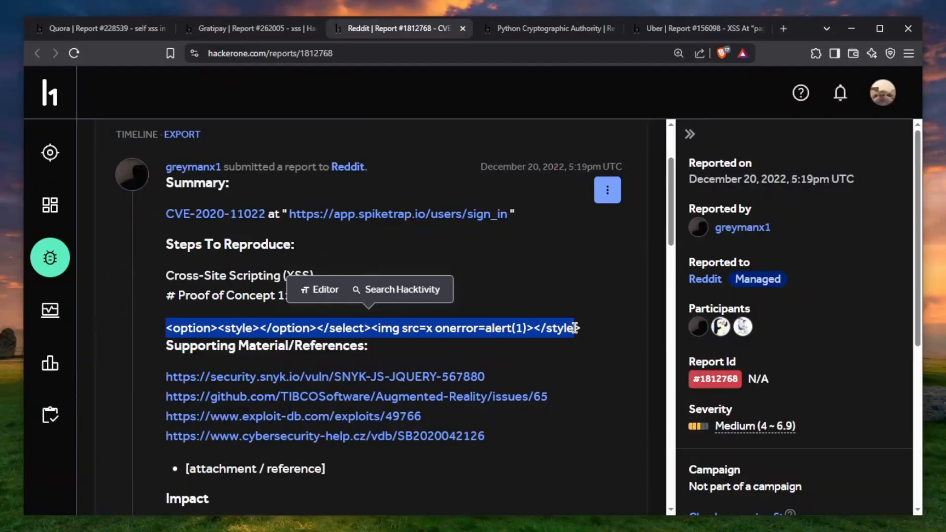
{"action": "scroll", "scroll_direction": "down", "scroll_amount": 3}
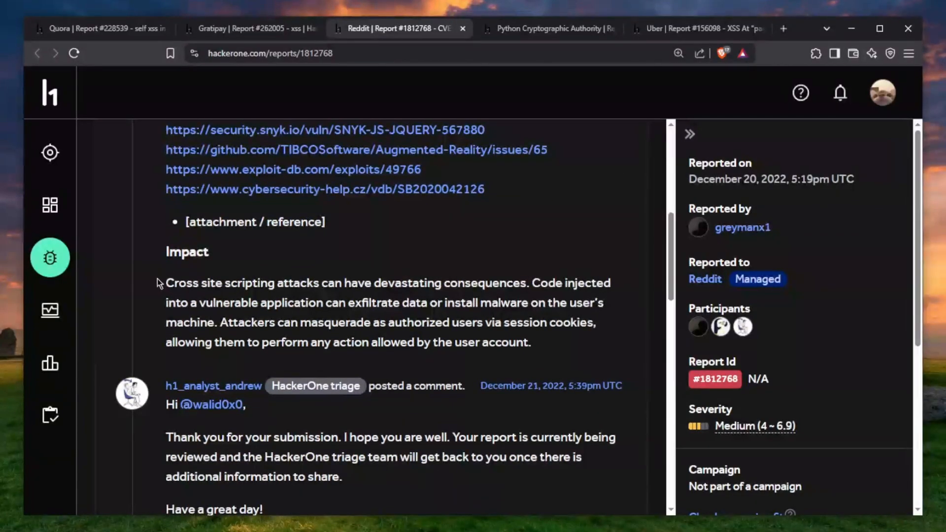
{"action": "left_click_drag", "start_coordinate": [166, 283], "coordinate": [531, 342]}
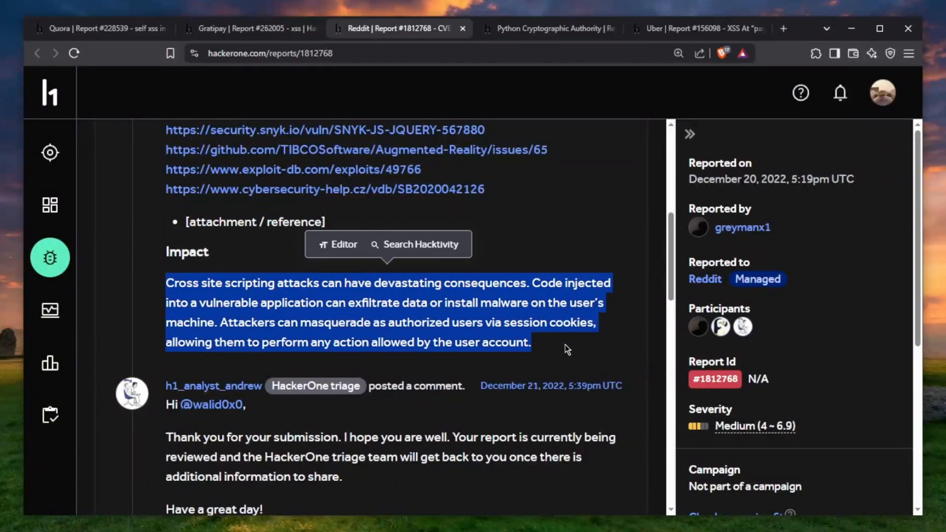
Highlight the reporter's replies about logged-in users and the account takeover claim
{"action": "scroll", "scroll_direction": "down", "scroll_amount": 3}
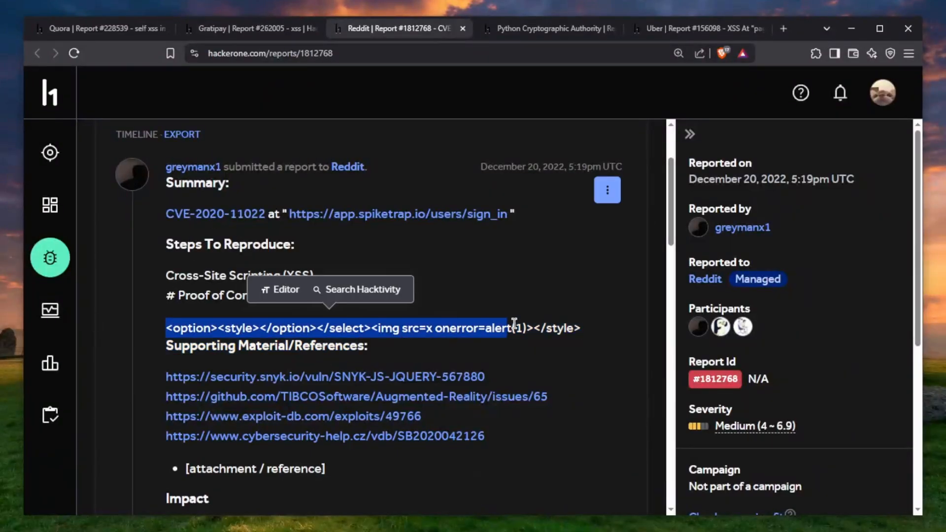
{"action": "scroll", "scroll_direction": "down", "scroll_amount": 3}
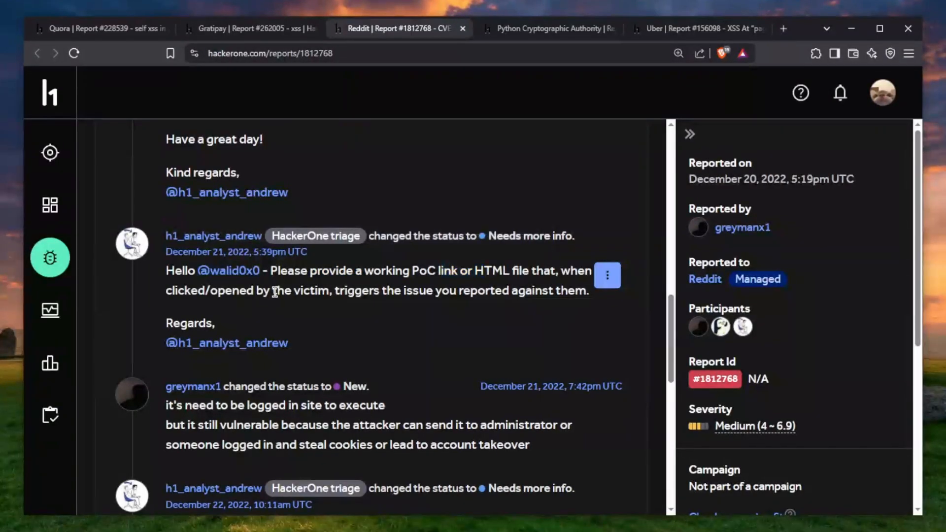
{"action": "left_click_drag", "start_coordinate": [348, 290], "coordinate": [485, 291]}
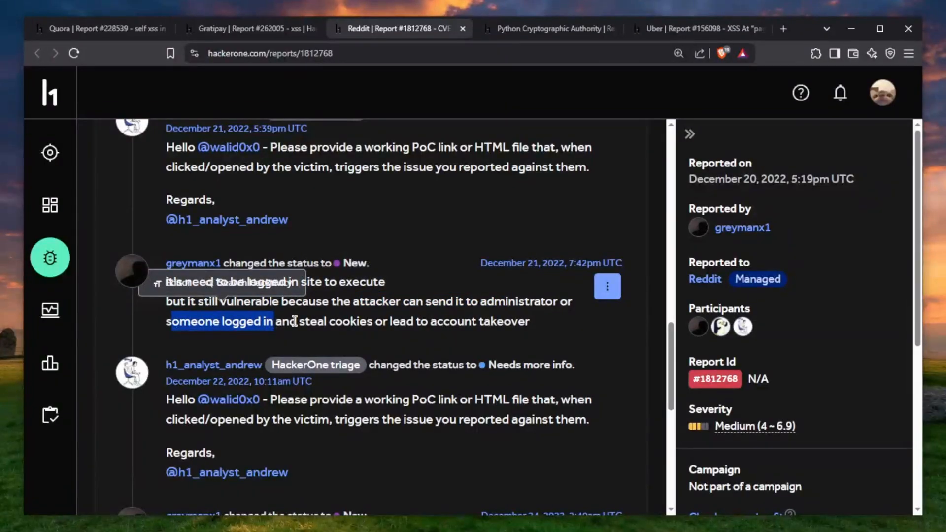
{"action": "left_click_drag", "start_coordinate": [271, 321], "coordinate": [530, 321]}
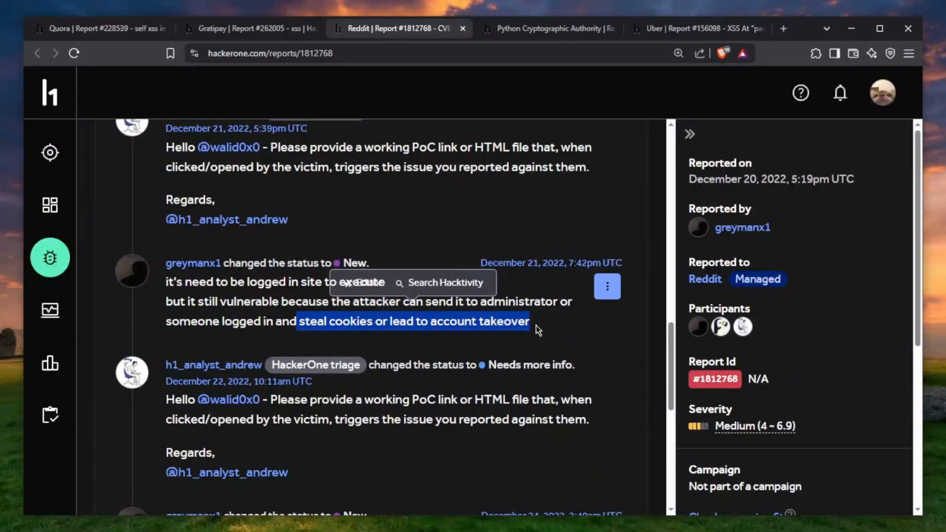
Finish reading the Reddit thread, then switch to Gratipay report #262005, 'xss'
{"action": "scroll", "scroll_direction": "down", "scroll_amount": 3}
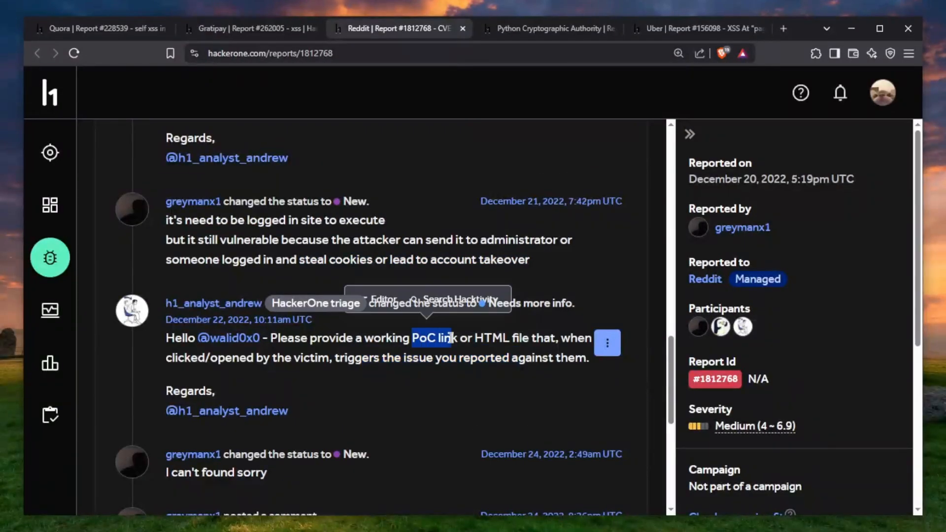
{"action": "scroll", "scroll_direction": "down", "scroll_amount": 3}
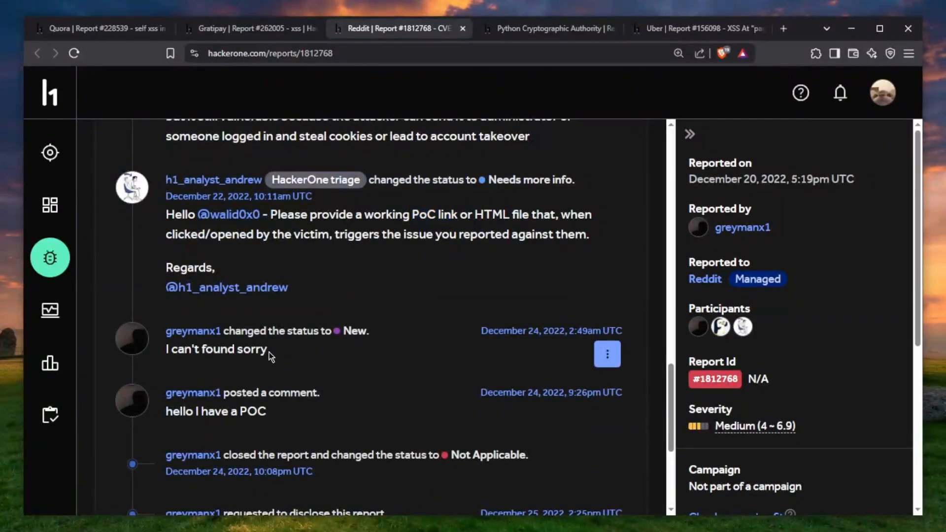
{"action": "double_click", "coordinate": [216, 349]}
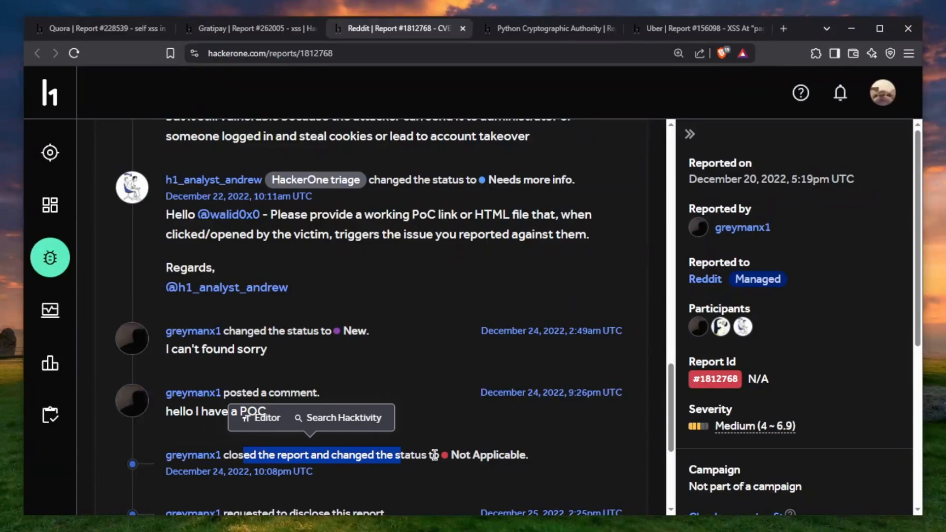
{"action": "scroll", "scroll_direction": "down", "scroll_amount": 3}
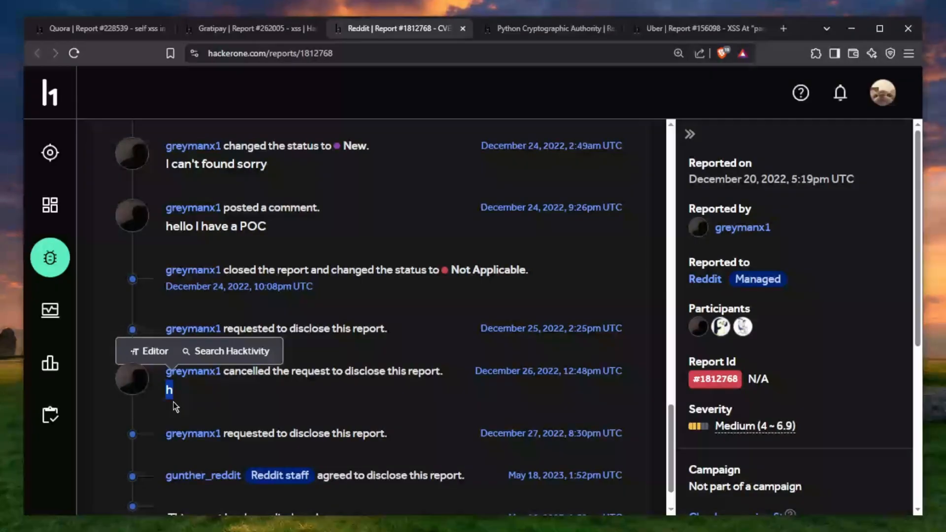
{"action": "left_click", "coordinate": [250, 29]}
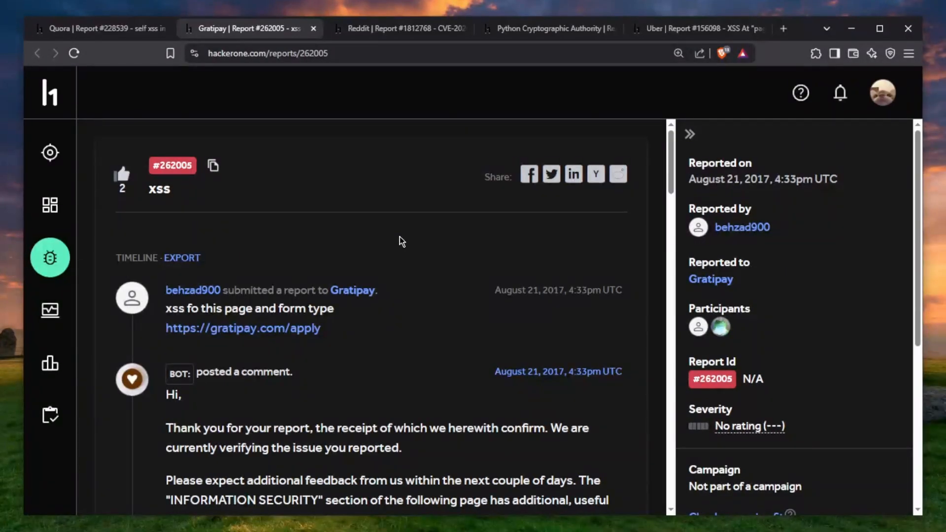
Read the Gratipay report description, highlighting words in it
{"action": "scroll", "scroll_direction": "down", "scroll_amount": 3}
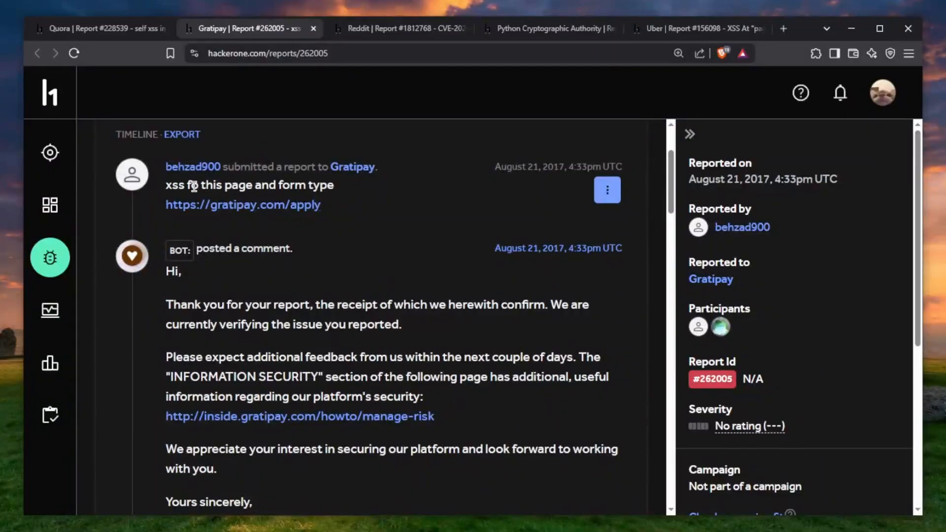
{"action": "double_click", "coordinate": [228, 185]}
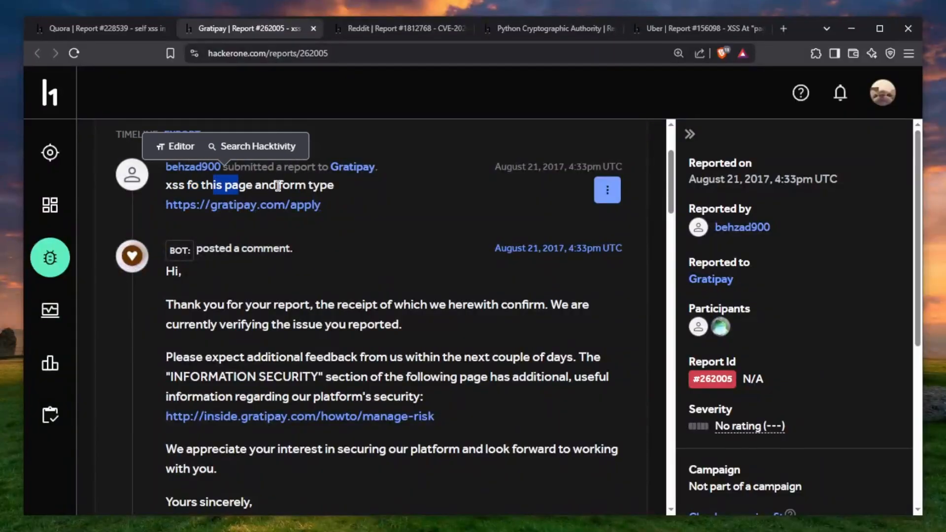
{"action": "double_click", "coordinate": [306, 185]}
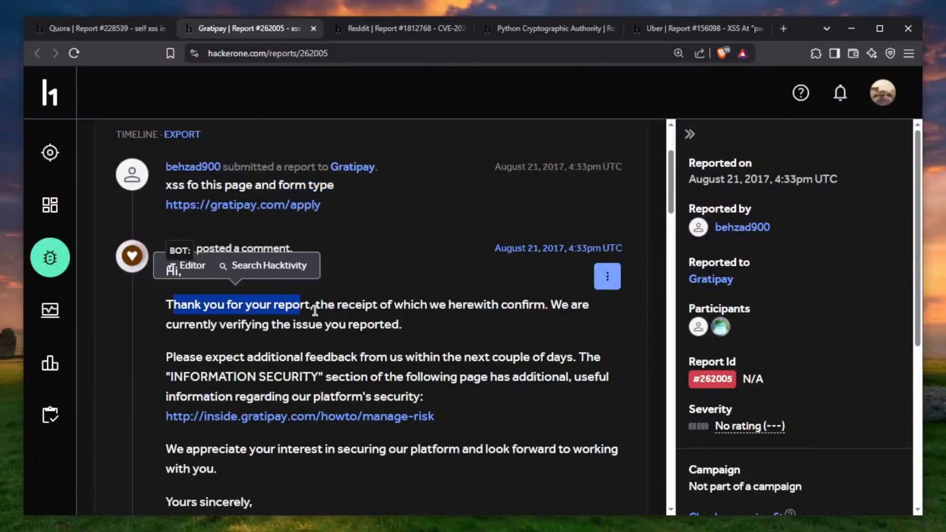
Read down to the staff closing comment about confirming issues, then switch to the Quora report
{"action": "scroll", "scroll_direction": "down", "scroll_amount": 3}
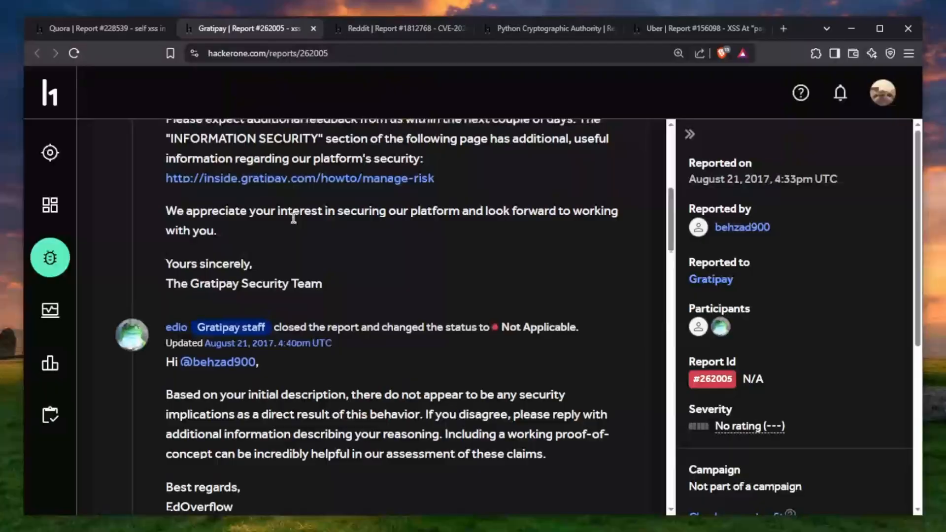
{"action": "scroll", "scroll_direction": "down", "scroll_amount": 3}
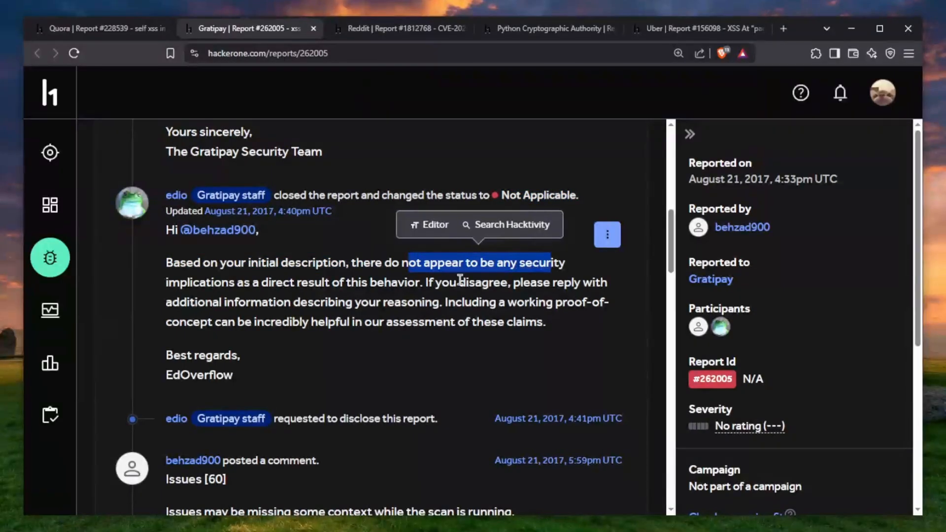
{"action": "scroll", "scroll_direction": "down", "scroll_amount": 3}
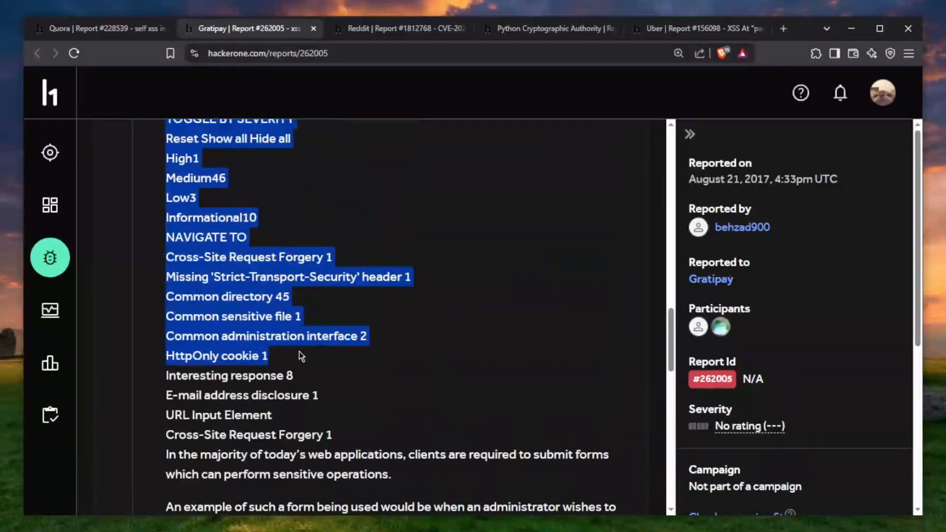
{"action": "scroll", "scroll_direction": "down", "scroll_amount": 3}
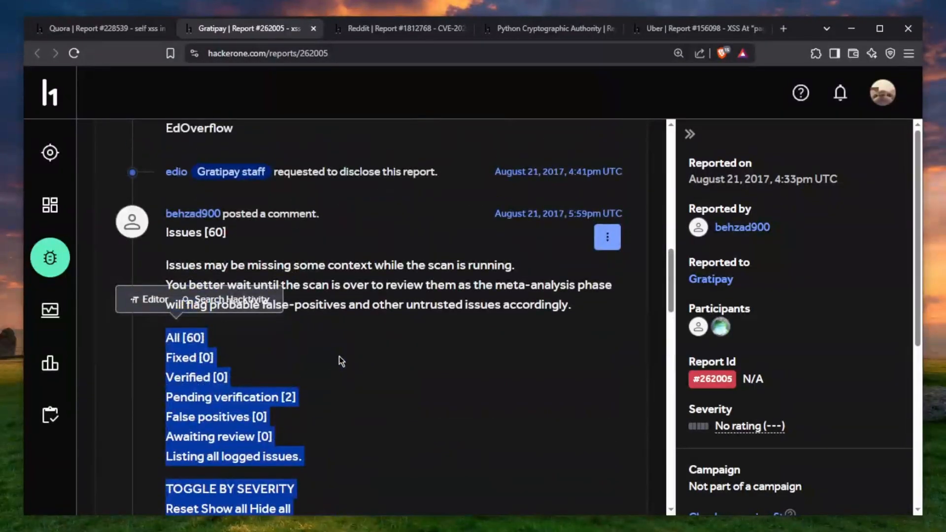
{"action": "scroll", "scroll_direction": "down", "scroll_amount": 3}
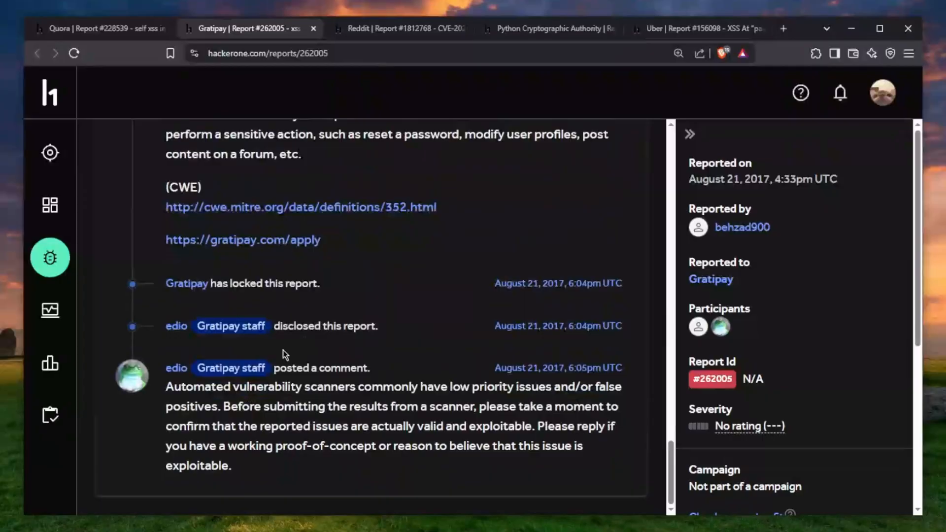
{"action": "double_click", "coordinate": [397, 387]}
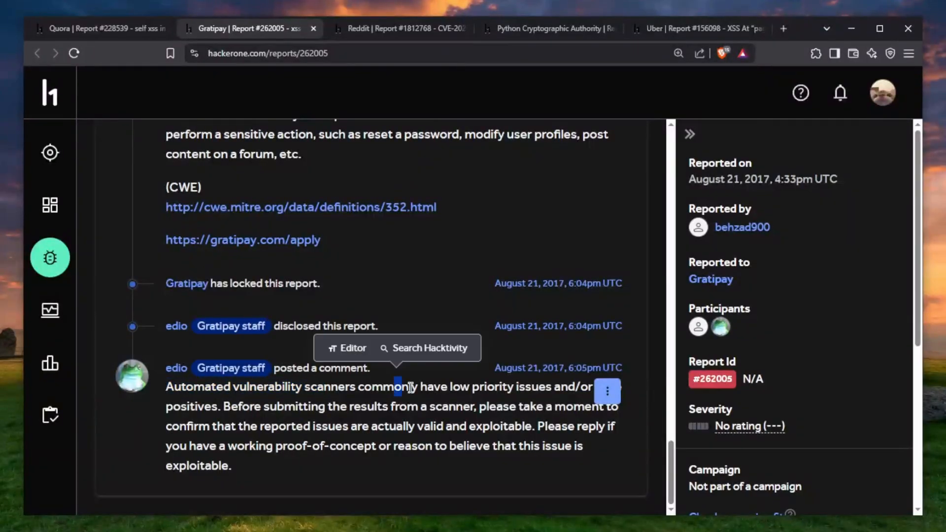
{"action": "left_click_drag", "start_coordinate": [398, 386], "coordinate": [495, 387]}
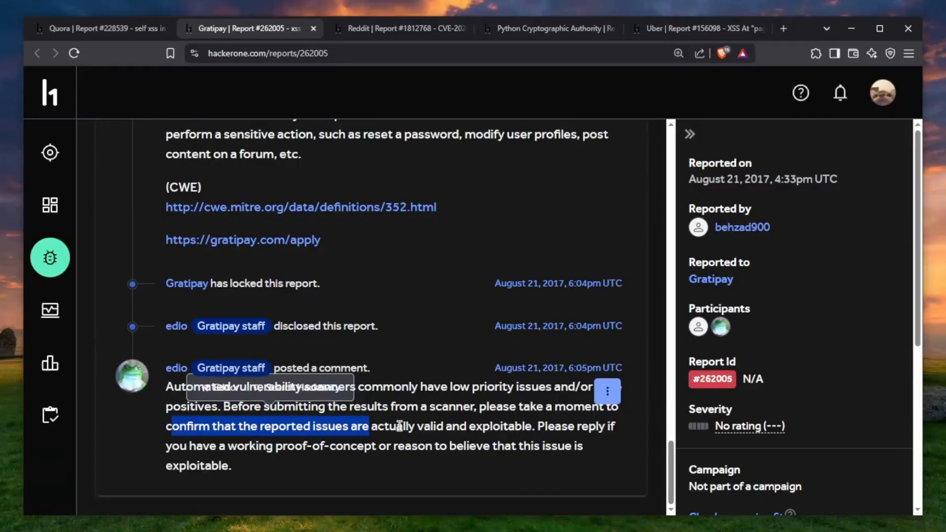
{"action": "left_click", "coordinate": [100, 28]}
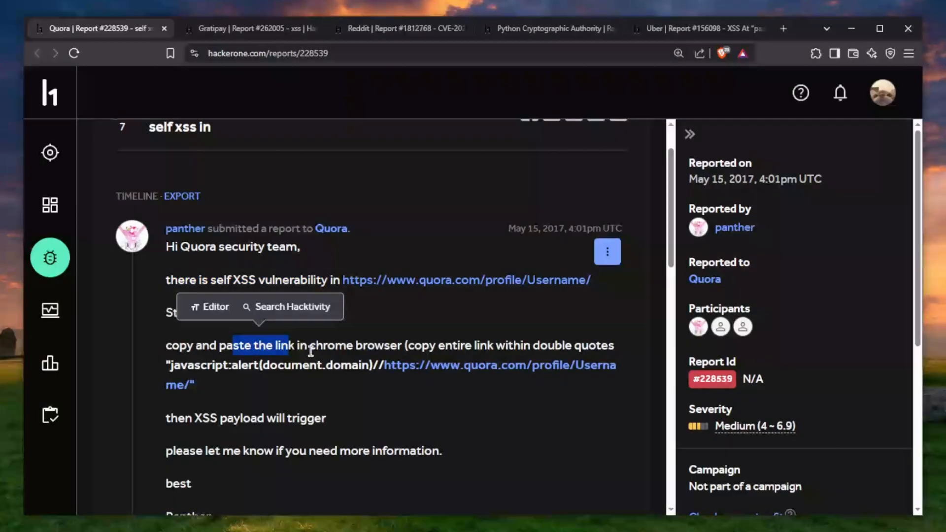
Highlight the Quora report's steps and the javascript:alert(document.domain) payload
{"action": "left_click_drag", "start_coordinate": [235, 345], "coordinate": [401, 345]}
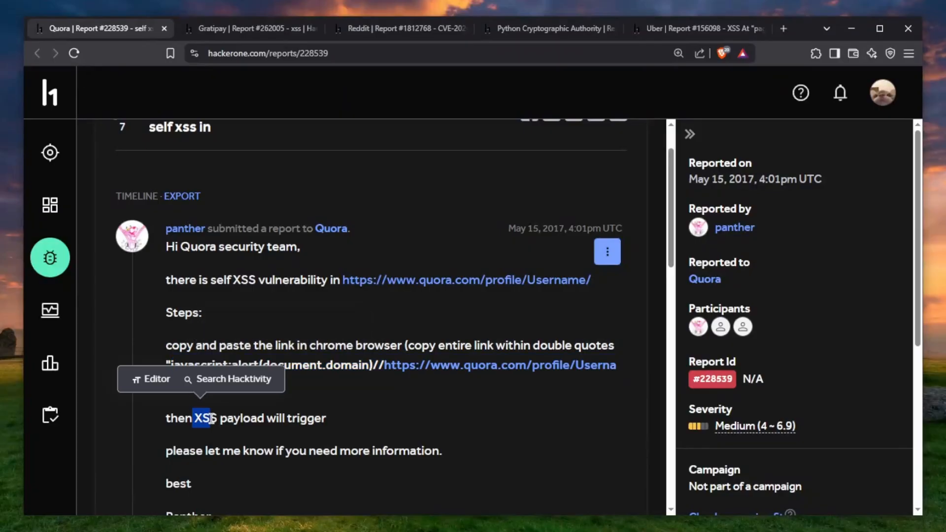
{"action": "left_click_drag", "start_coordinate": [208, 418], "coordinate": [326, 419]}
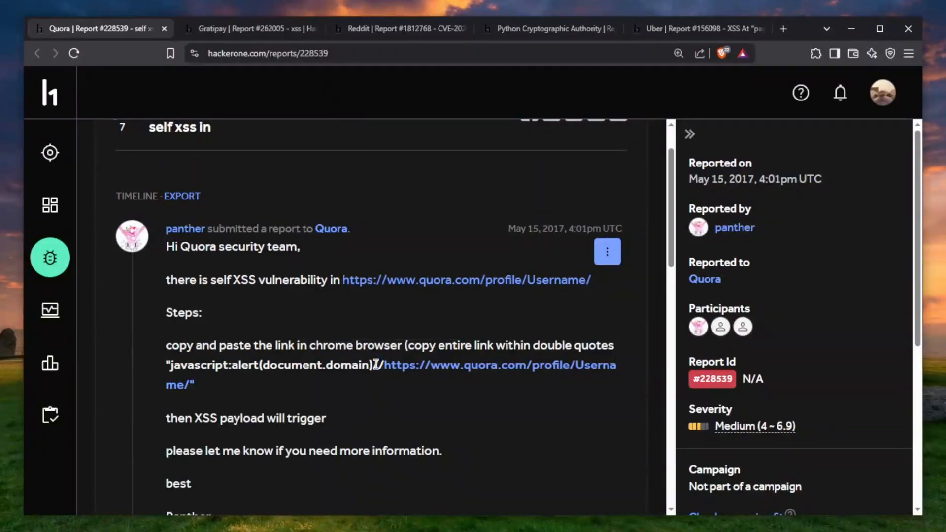
{"action": "left_click_drag", "start_coordinate": [382, 365], "coordinate": [193, 386]}
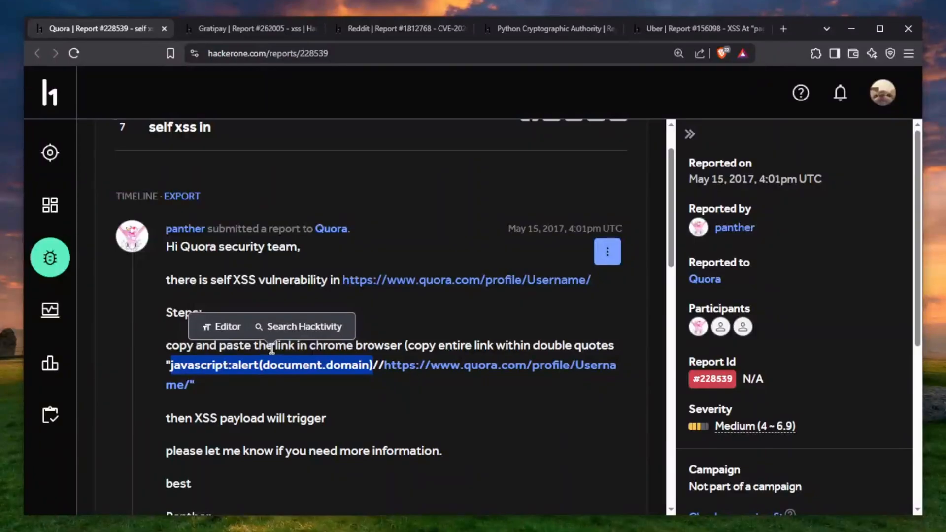
{"action": "mouse_move", "coordinate": [341, 365]}
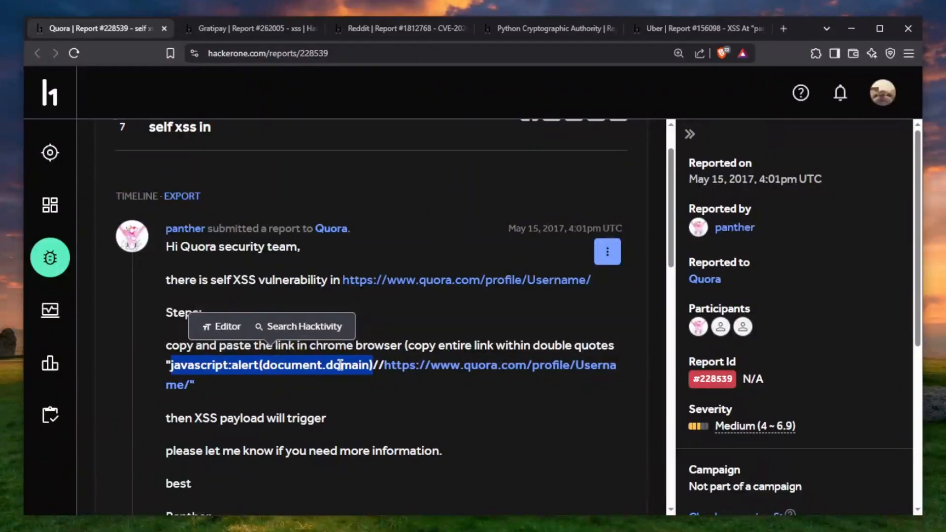
Scroll the Quora thread to its disclosure, then return to Uber report #156098
{"action": "scroll", "scroll_direction": "down", "scroll_amount": 3}
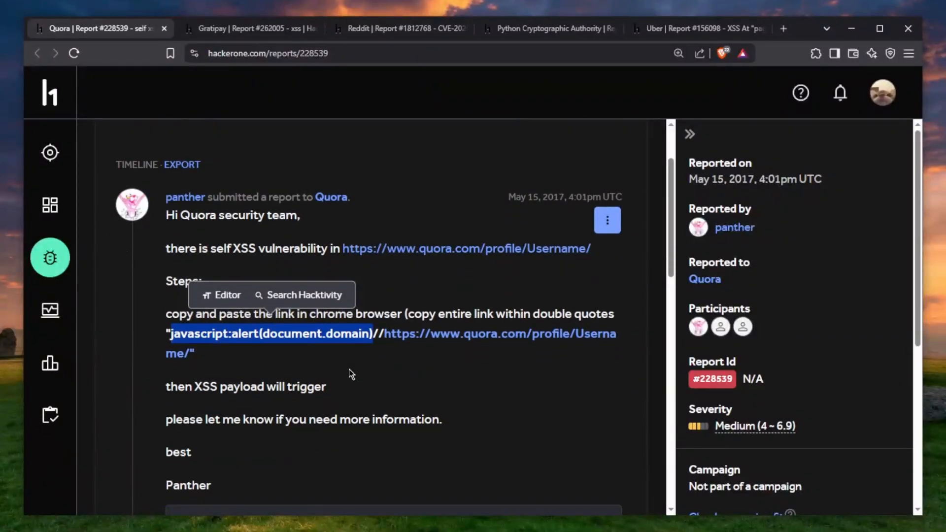
{"action": "scroll", "scroll_direction": "down", "scroll_amount": 3}
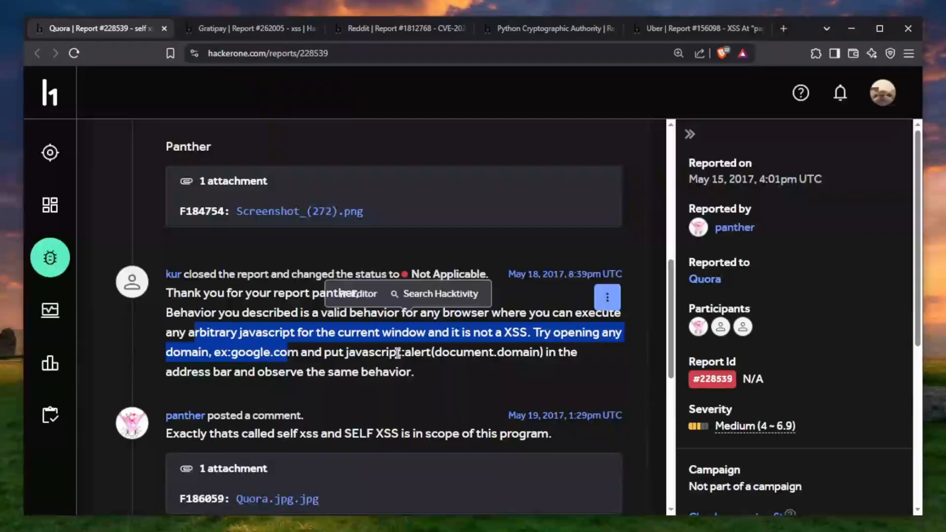
{"action": "scroll", "scroll_direction": "down", "scroll_amount": 3}
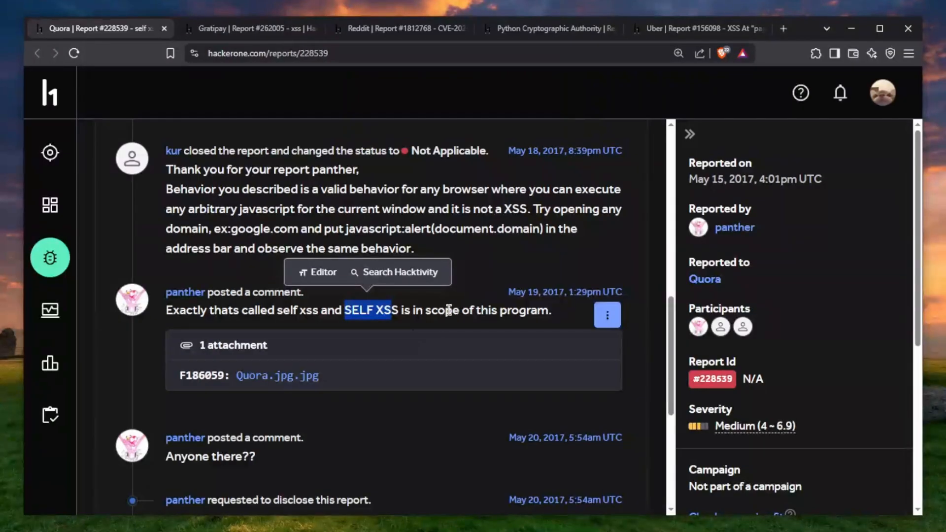
{"action": "scroll", "scroll_direction": "down", "scroll_amount": 3}
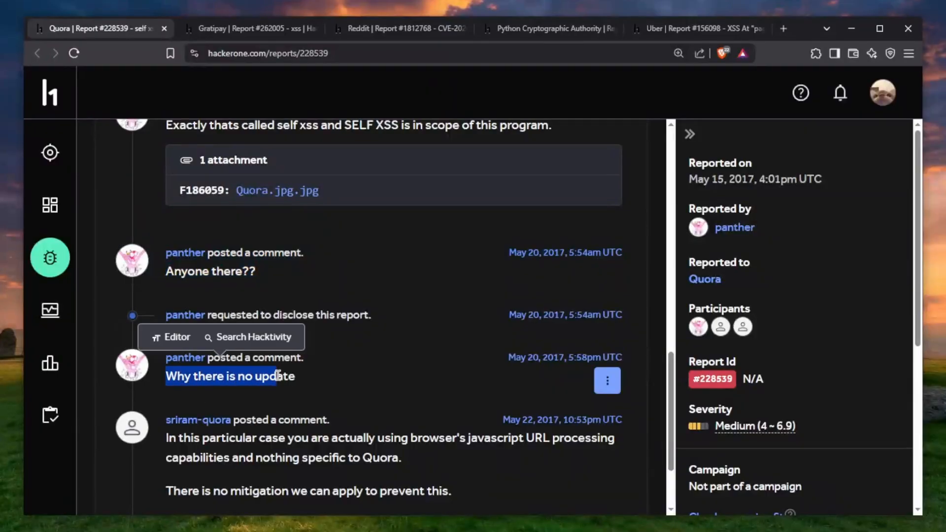
{"action": "scroll", "scroll_direction": "down", "scroll_amount": 3}
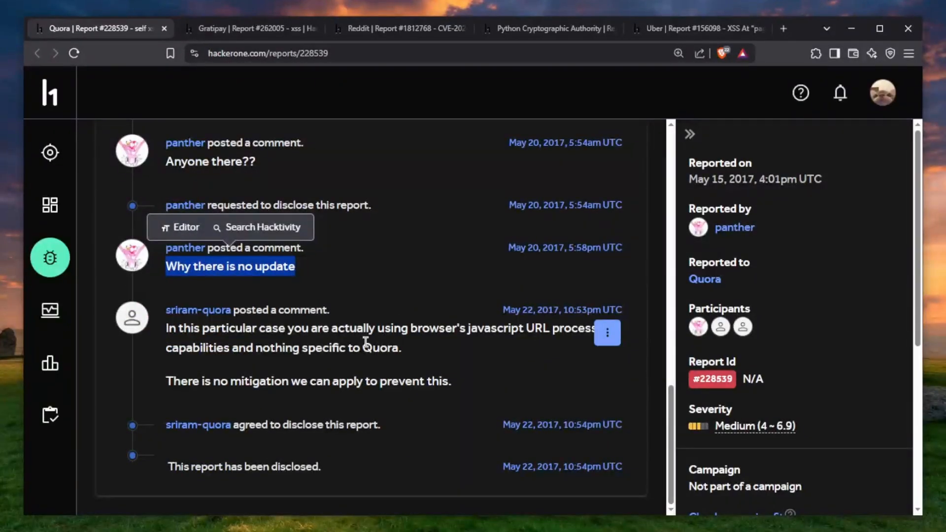
{"action": "left_click", "coordinate": [694, 28]}
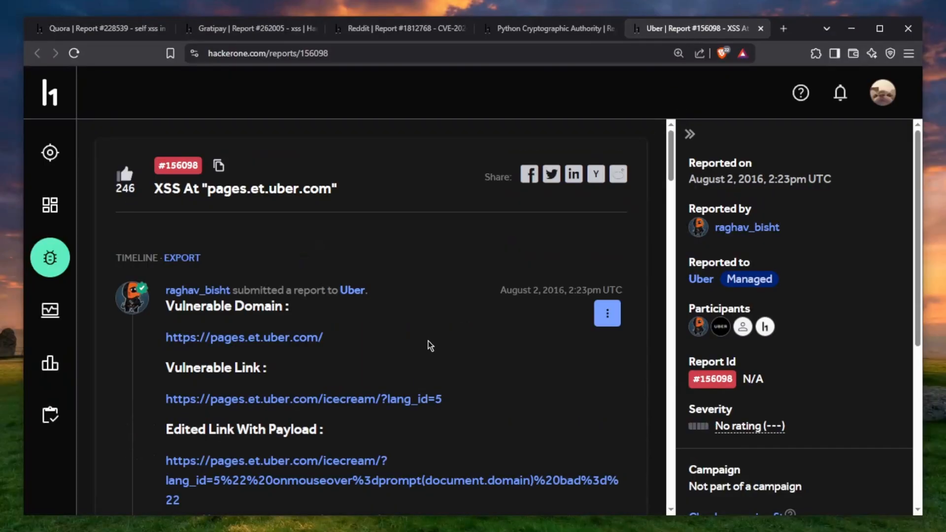
{"action": "scroll", "scroll_direction": "down", "scroll_amount": 3}
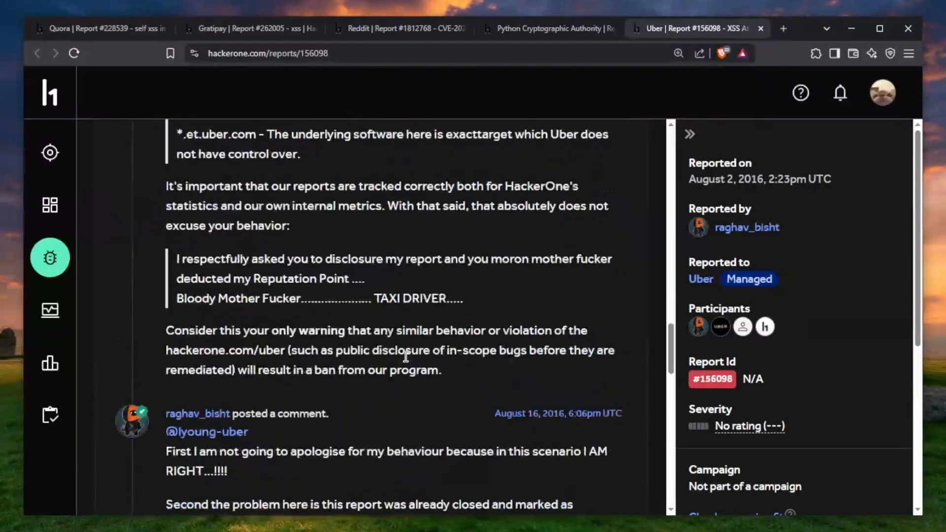
{"action": "scroll", "scroll_direction": "down", "scroll_amount": 3}
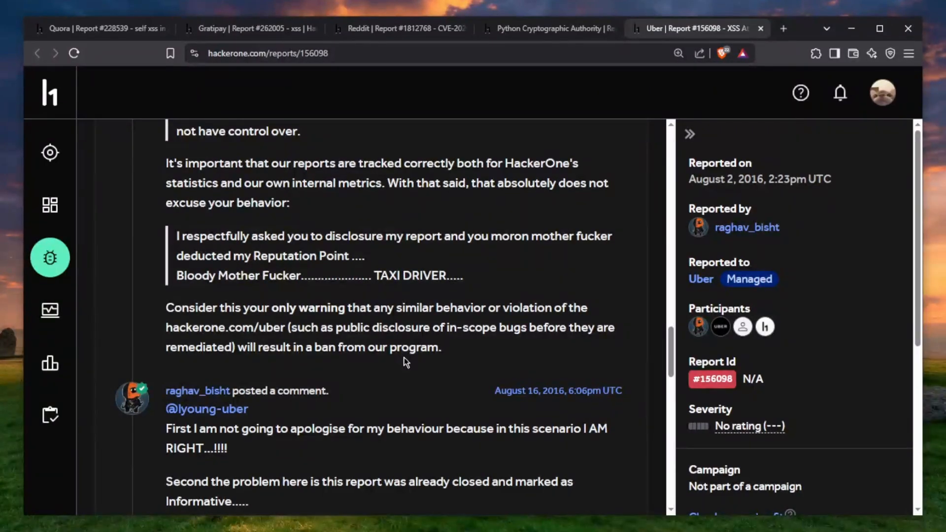
{"action": "scroll", "scroll_direction": "up", "scroll_amount": 3}
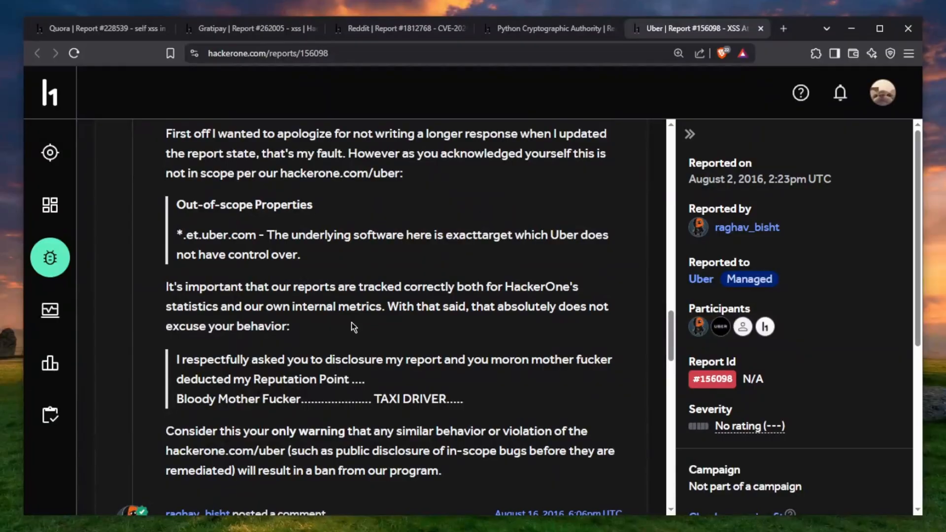